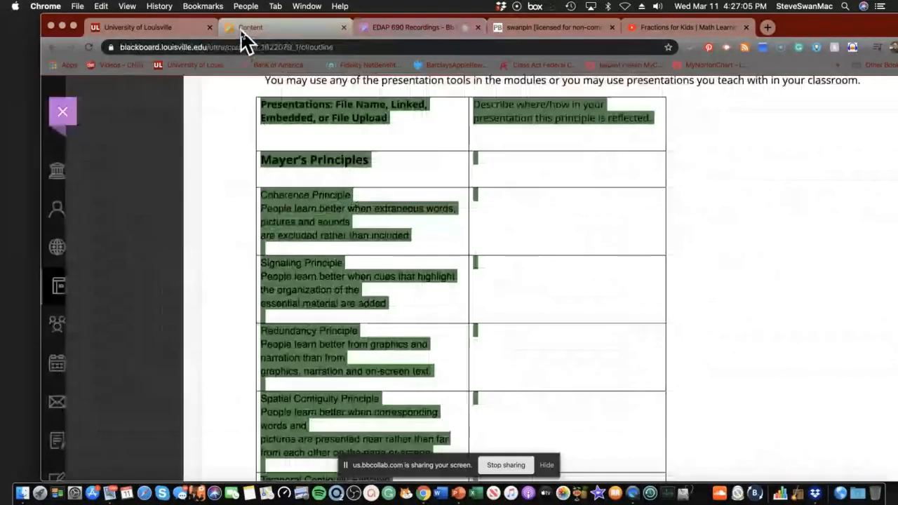
# Find the Mayer's principles table in the assignment directions and bring up its copy option
pyautogui.scroll(3)
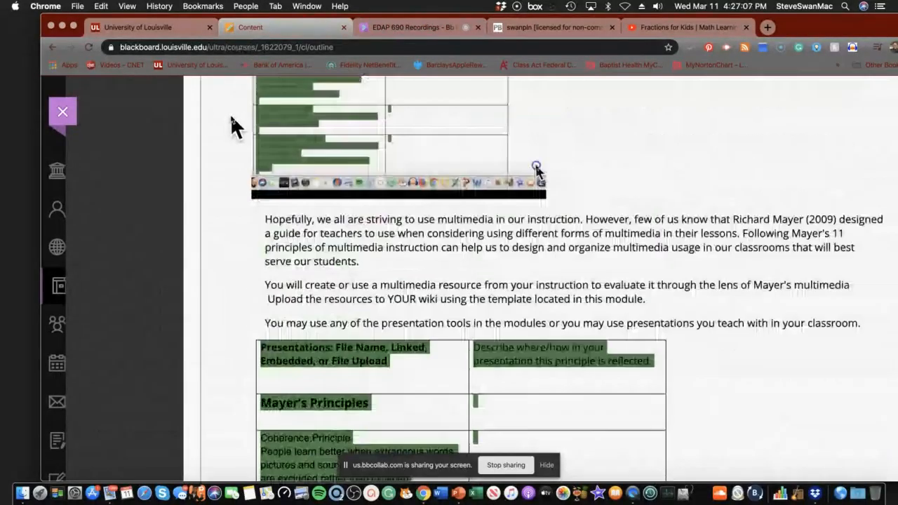
pyautogui.scroll(3)
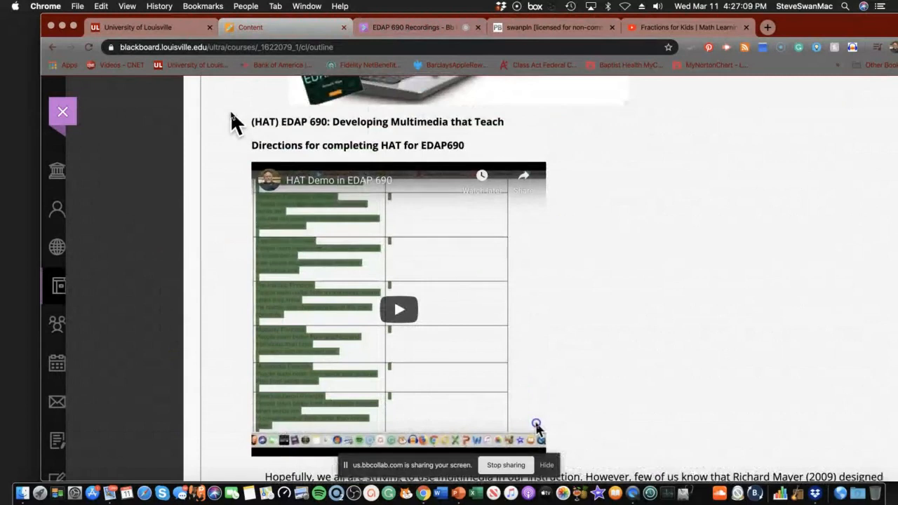
pyautogui.scroll(3)
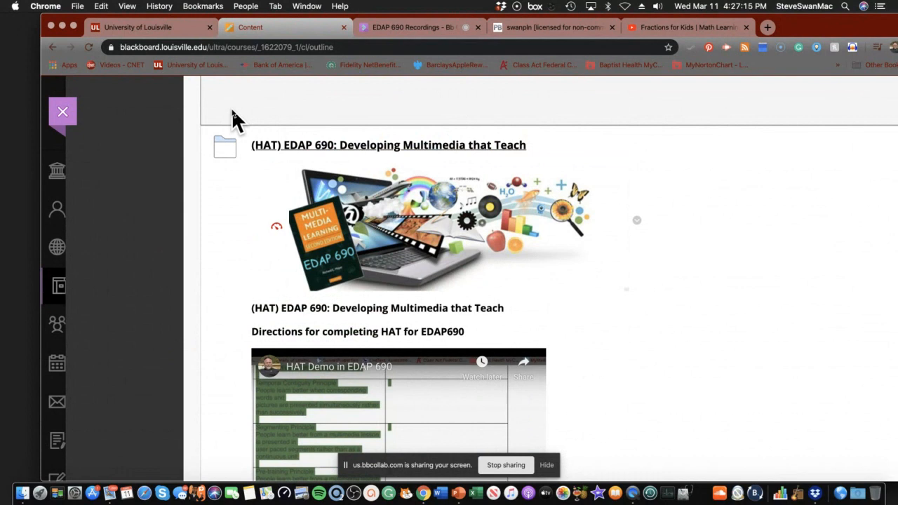
pyautogui.scroll(-3)
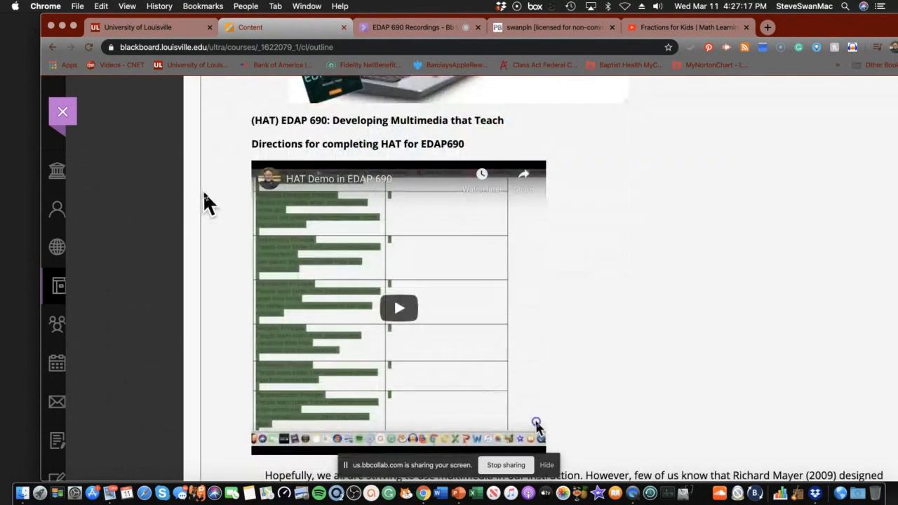
pyautogui.moveTo(364, 428)
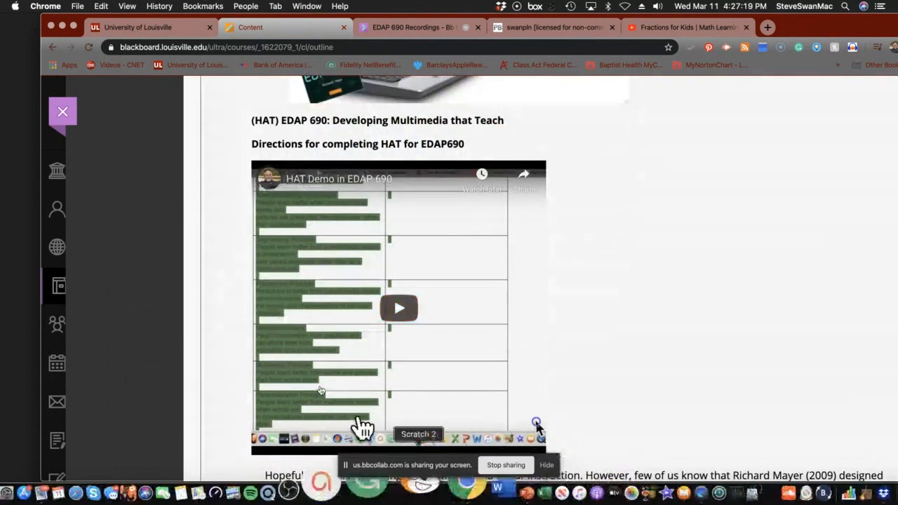
pyautogui.scroll(3)
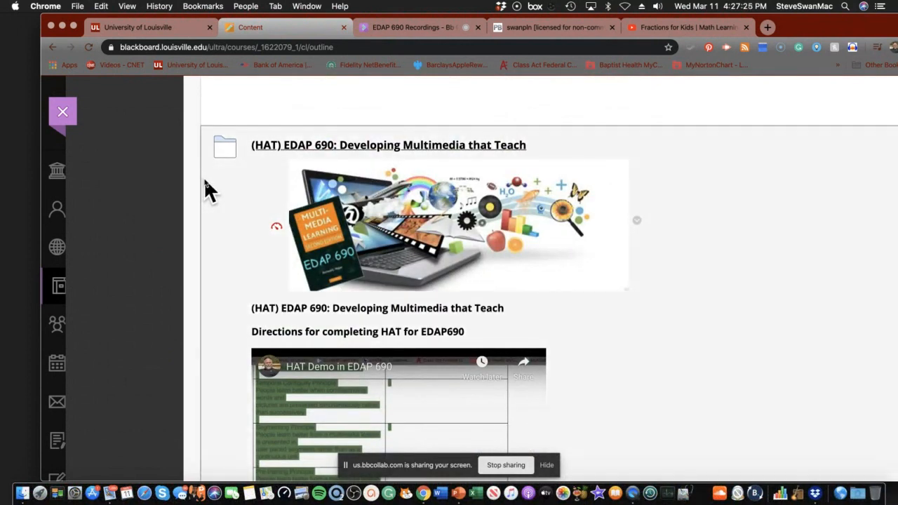
pyautogui.scroll(-3)
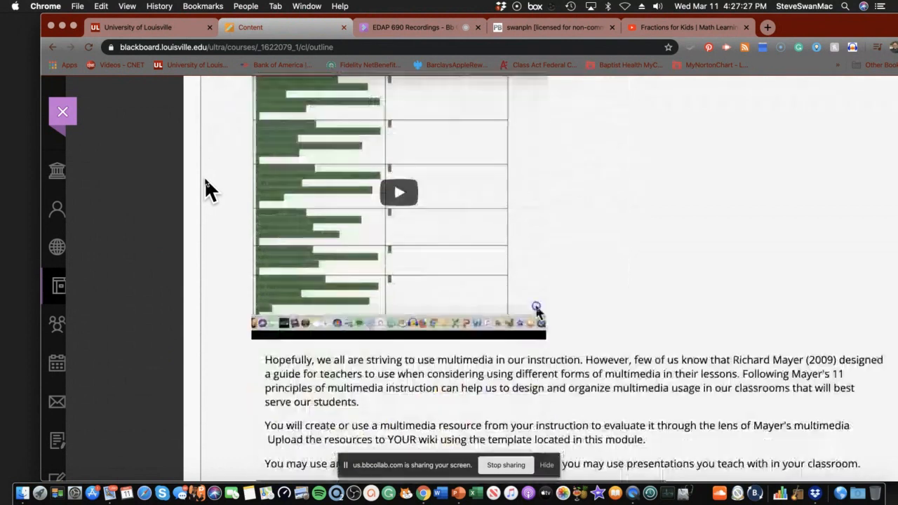
pyautogui.scroll(-3)
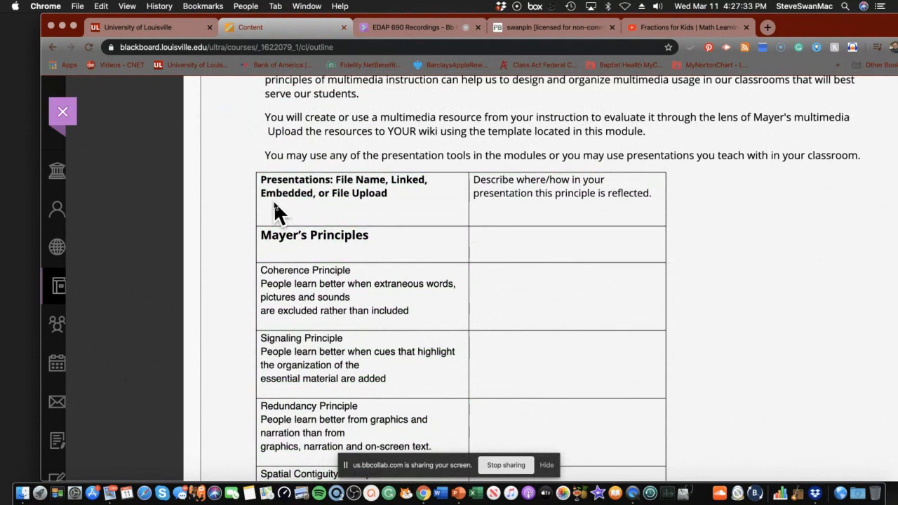
pyautogui.moveTo(242, 182)
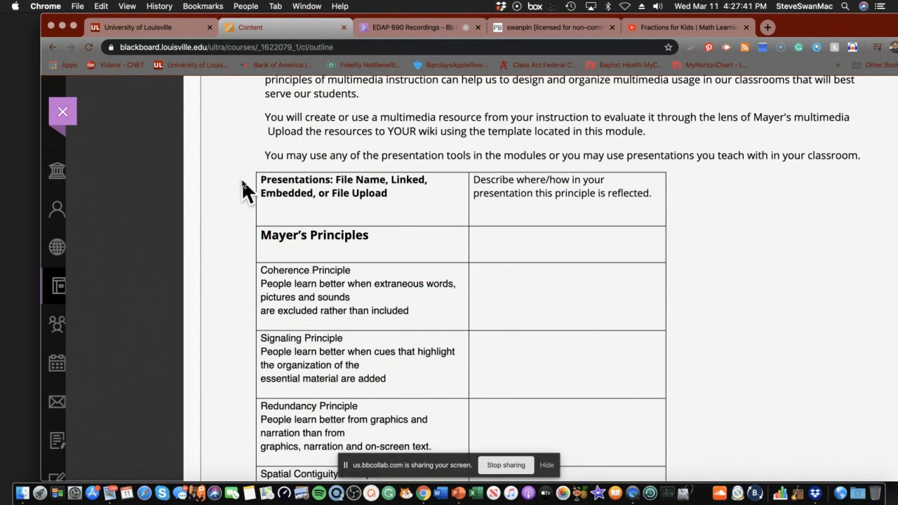
pyautogui.scroll(-3)
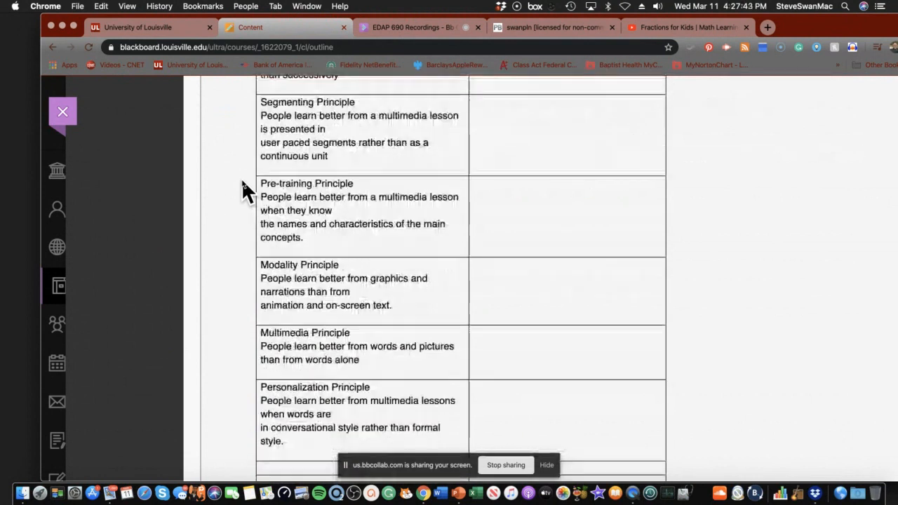
pyautogui.scroll(3)
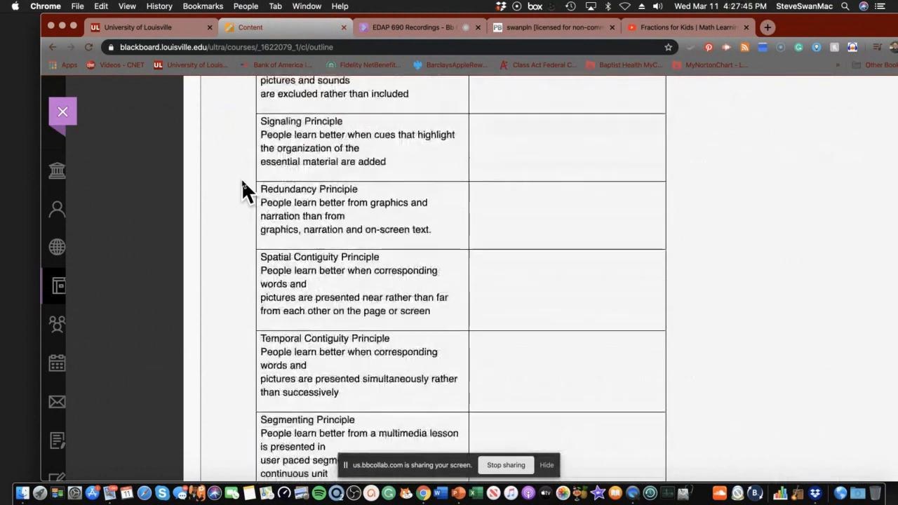
pyautogui.scroll(3)
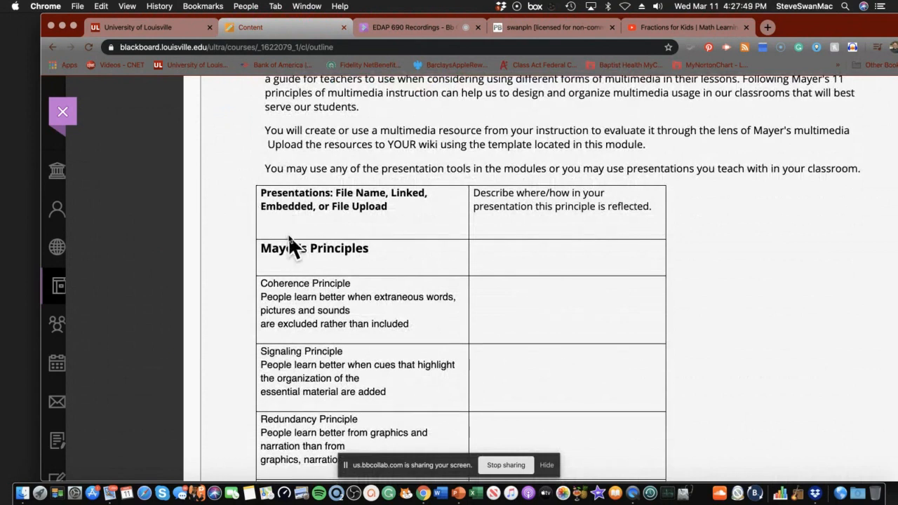
pyautogui.moveTo(283, 227)
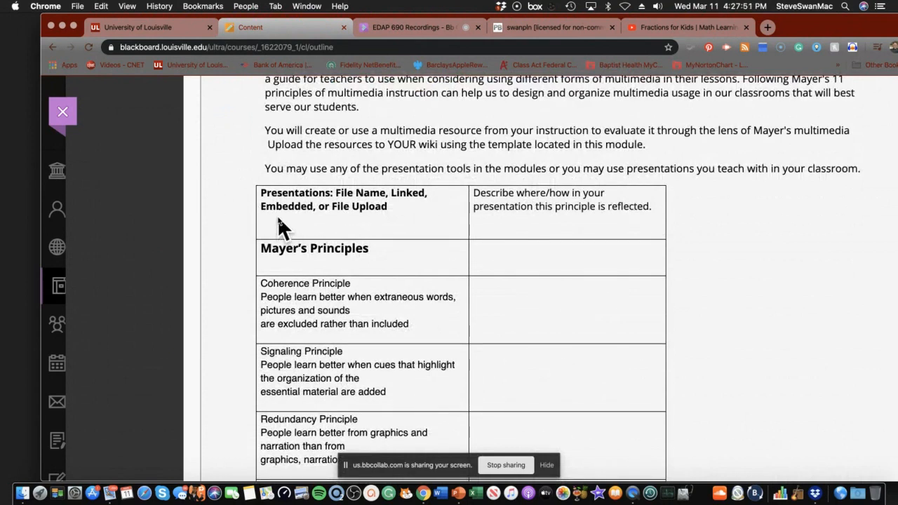
pyautogui.moveTo(407, 235)
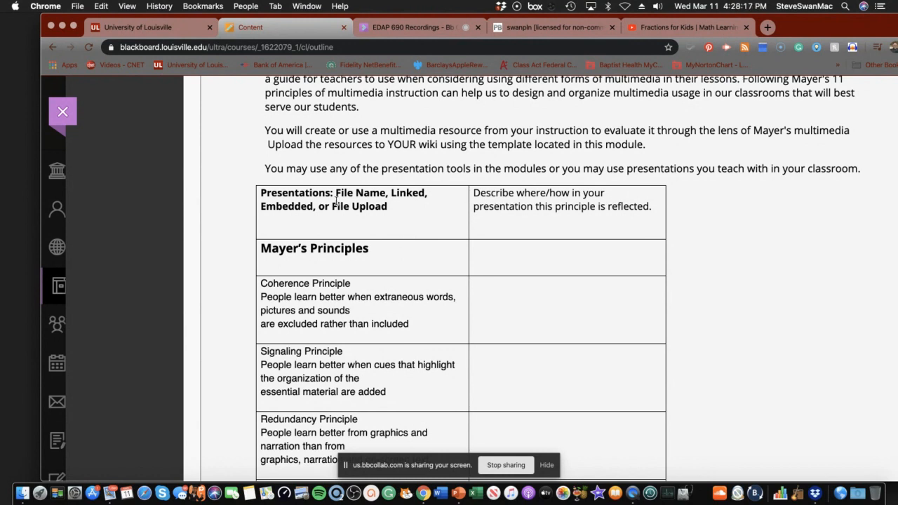
pyautogui.moveTo(249, 197)
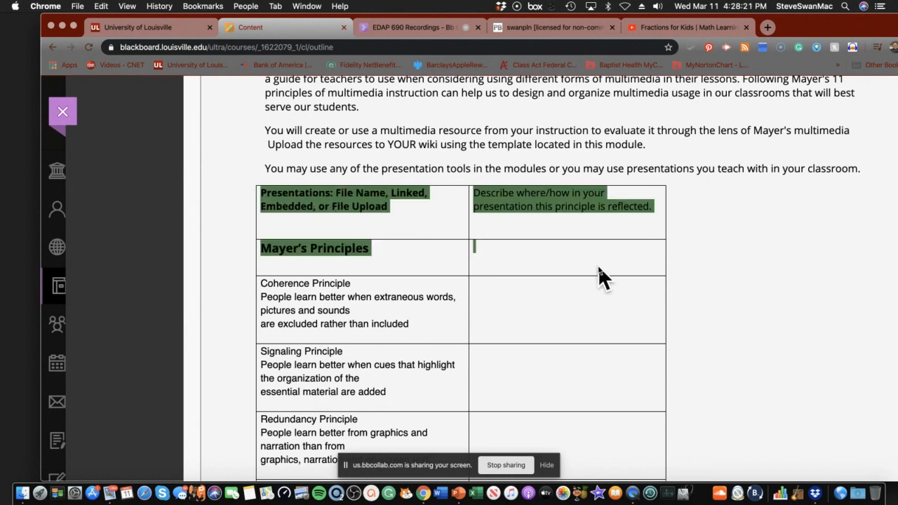
pyautogui.scroll(-3)
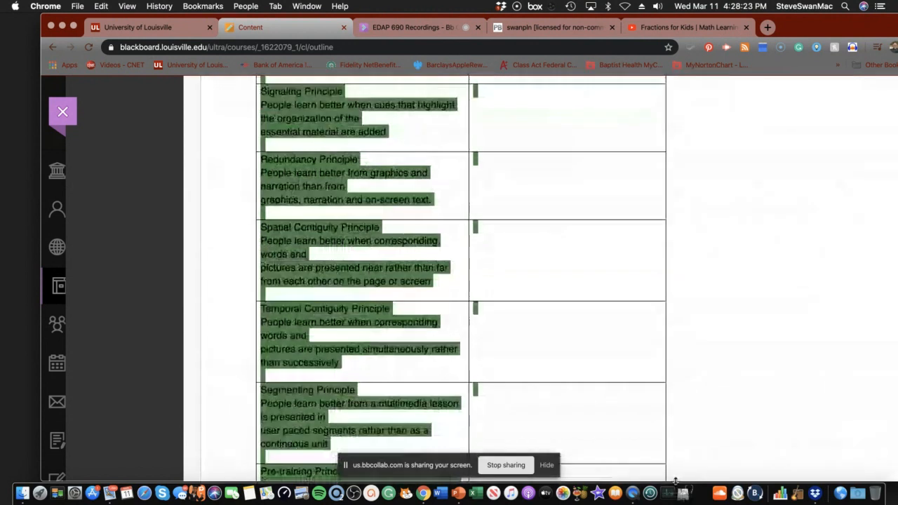
pyautogui.scroll(-3)
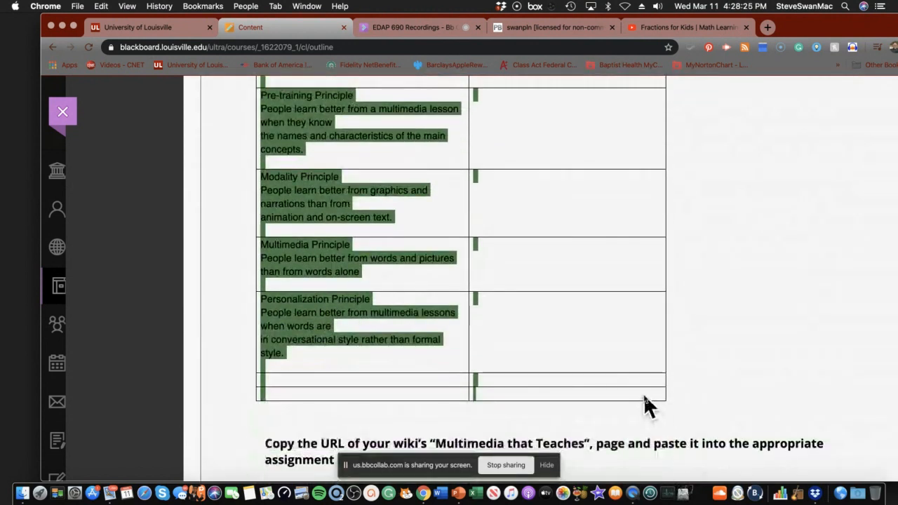
pyautogui.moveTo(656, 400)
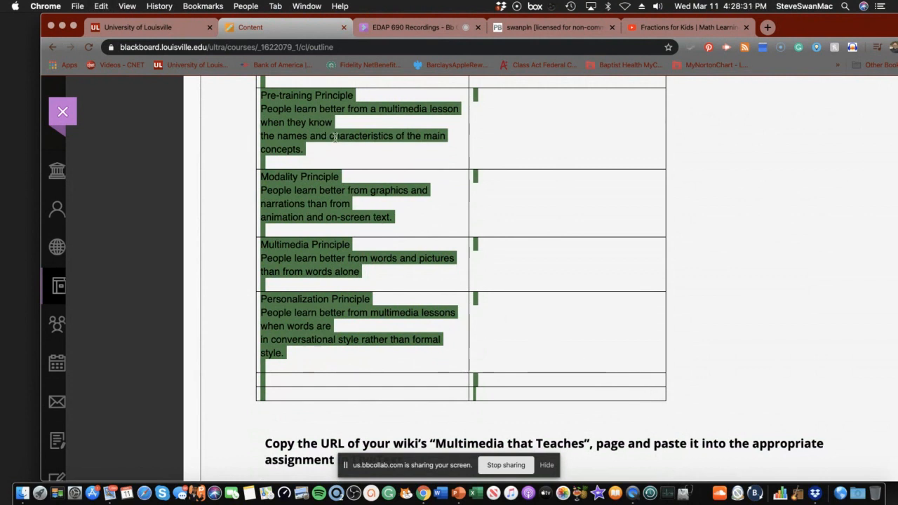
pyautogui.rightClick(337, 141)
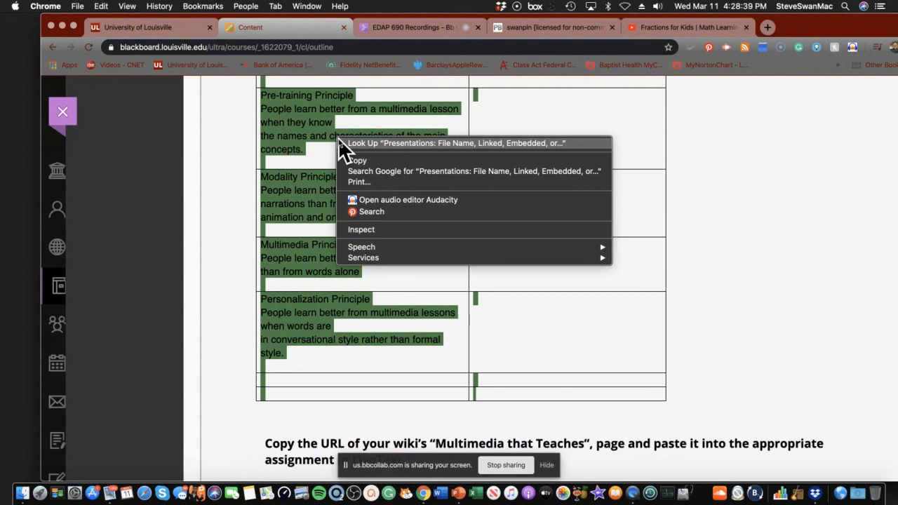
pyautogui.moveTo(363, 167)
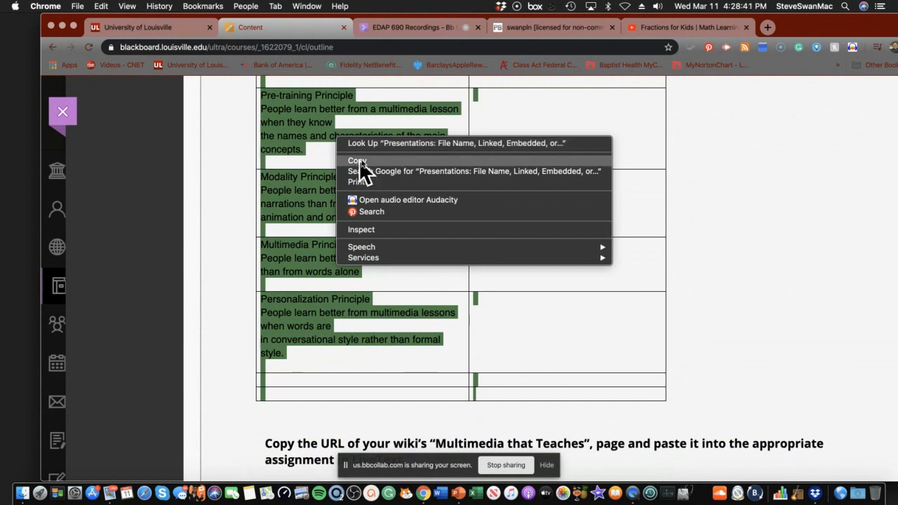
pyautogui.moveTo(582, 39)
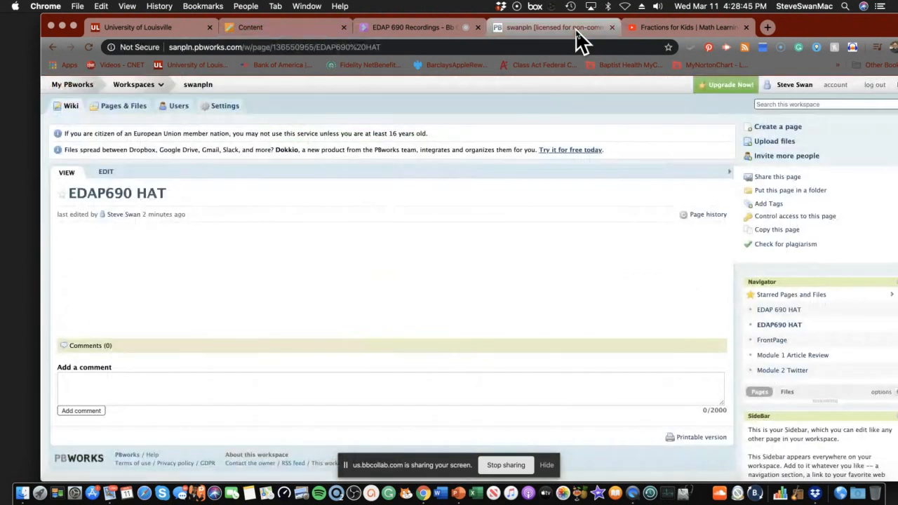
pyautogui.moveTo(790, 21)
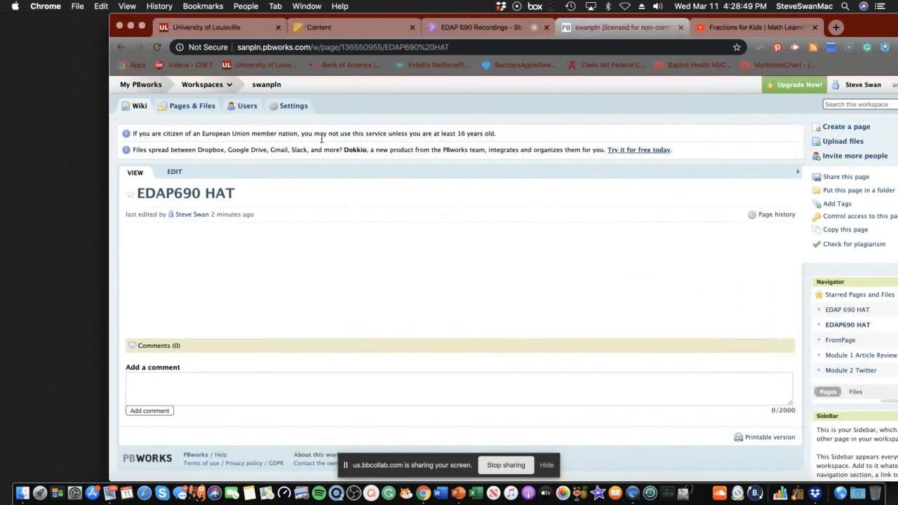
pyautogui.moveTo(298, 239)
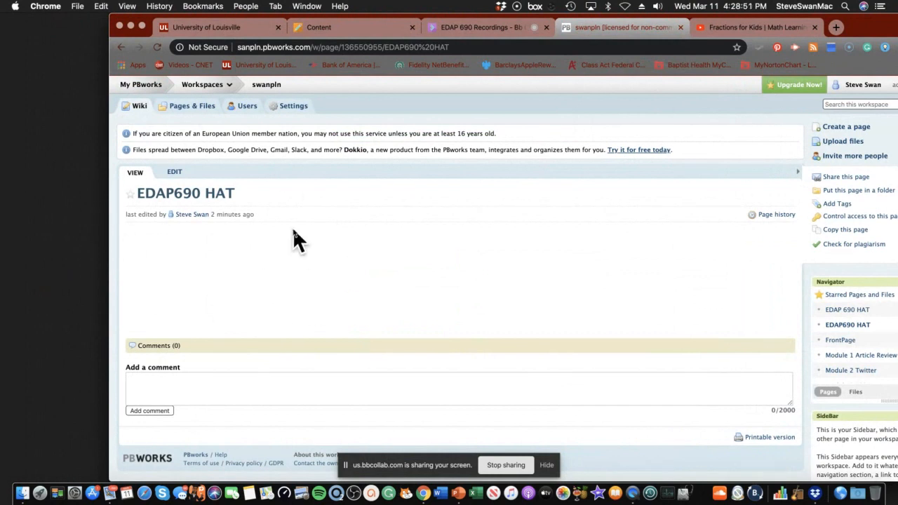
pyautogui.moveTo(192, 106)
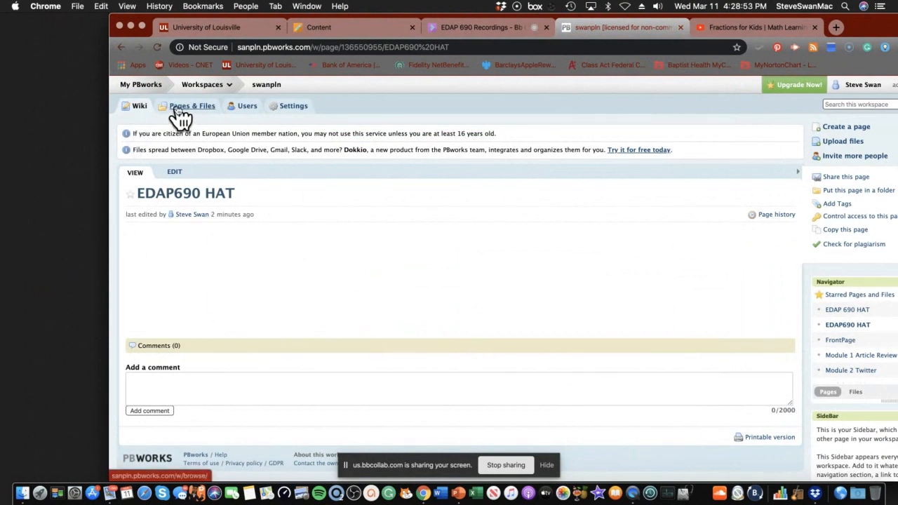
# Open Pages & Files in the swanpln workspace and look through its pages and files
pyautogui.click(192, 105)
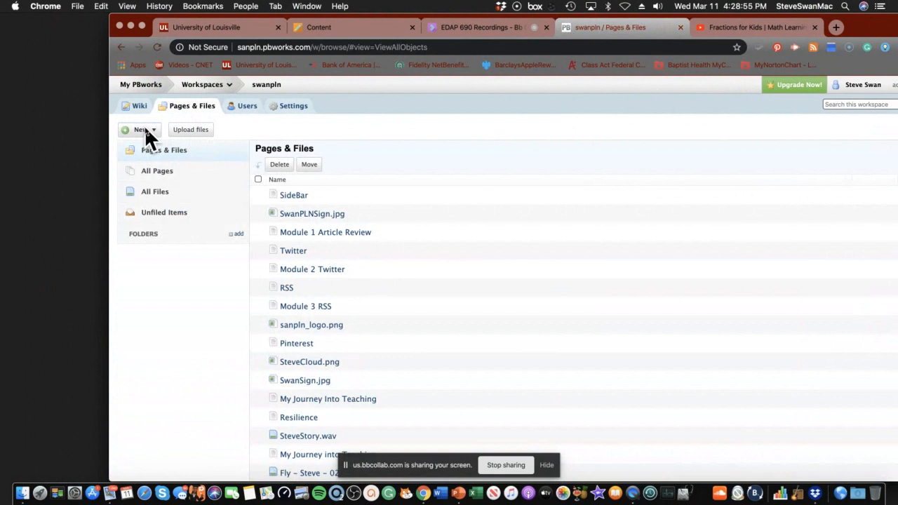
pyautogui.click(142, 130)
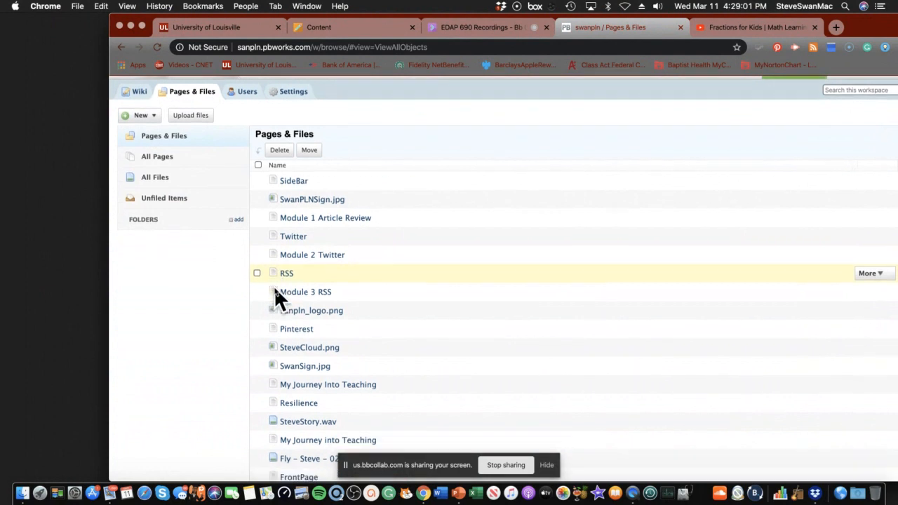
pyautogui.scroll(-3)
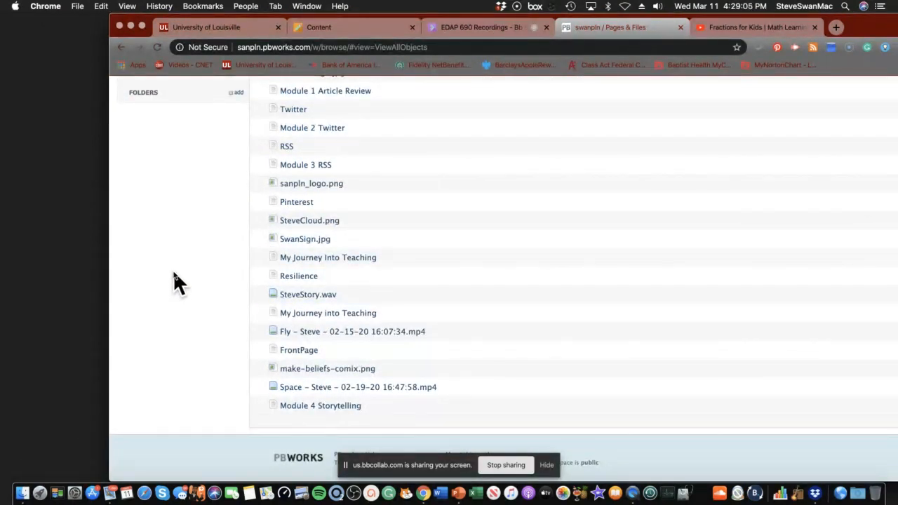
pyautogui.scroll(3)
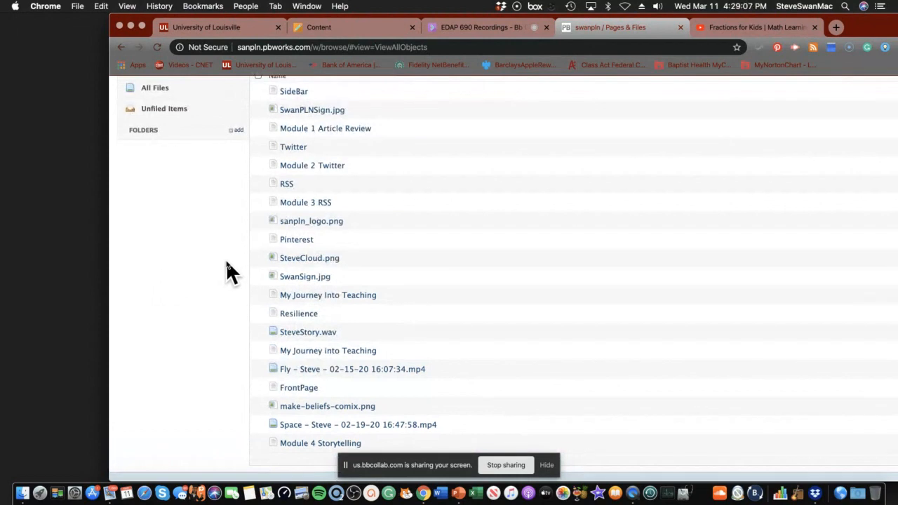
pyautogui.scroll(-3)
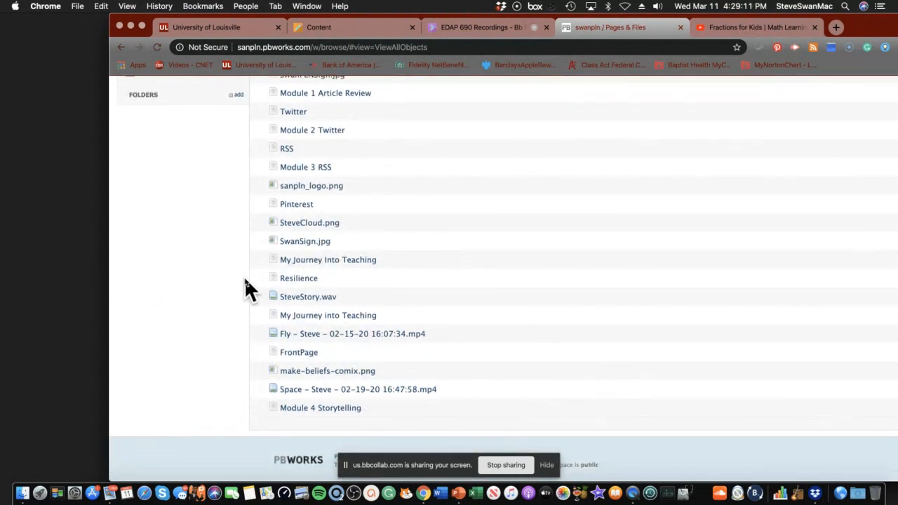
pyautogui.scroll(3)
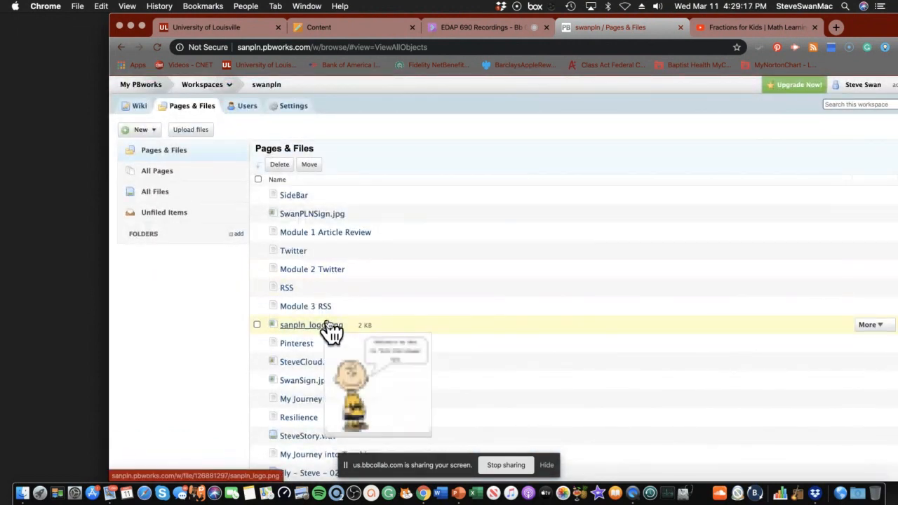
pyautogui.scroll(-3)
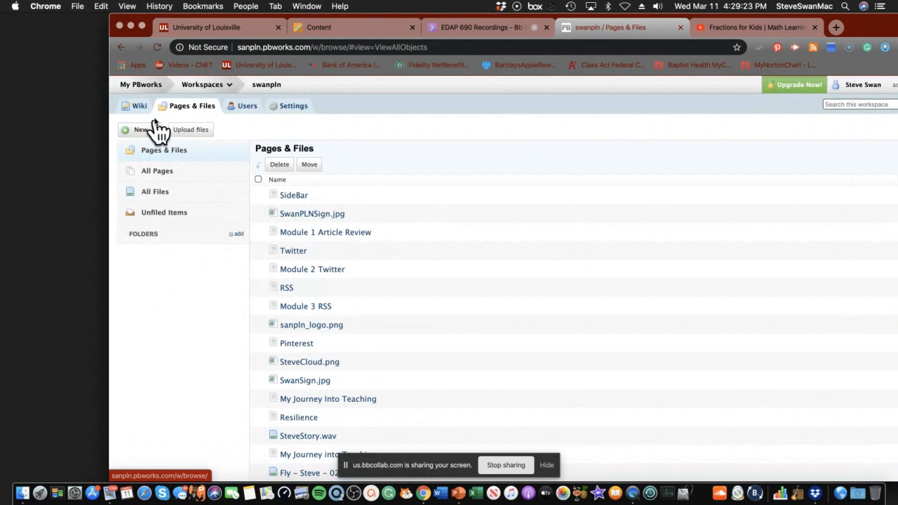
pyautogui.moveTo(161, 165)
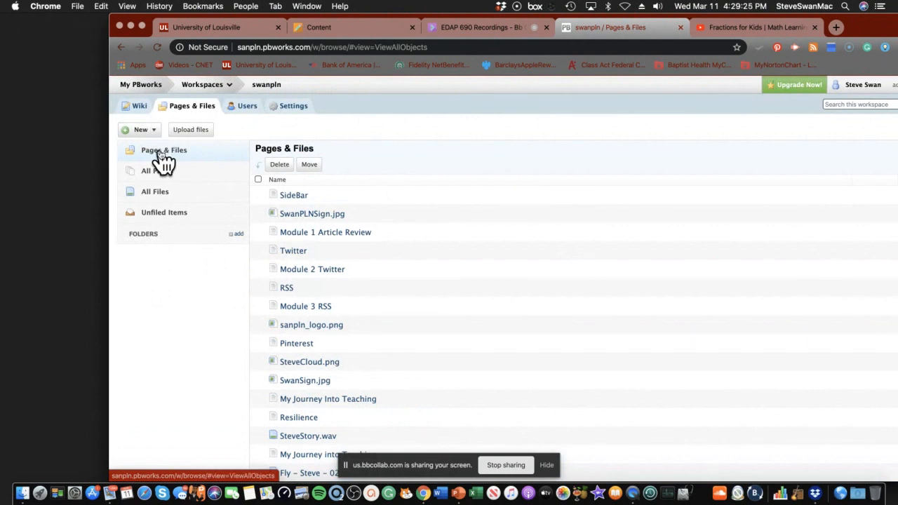
pyautogui.click(140, 129)
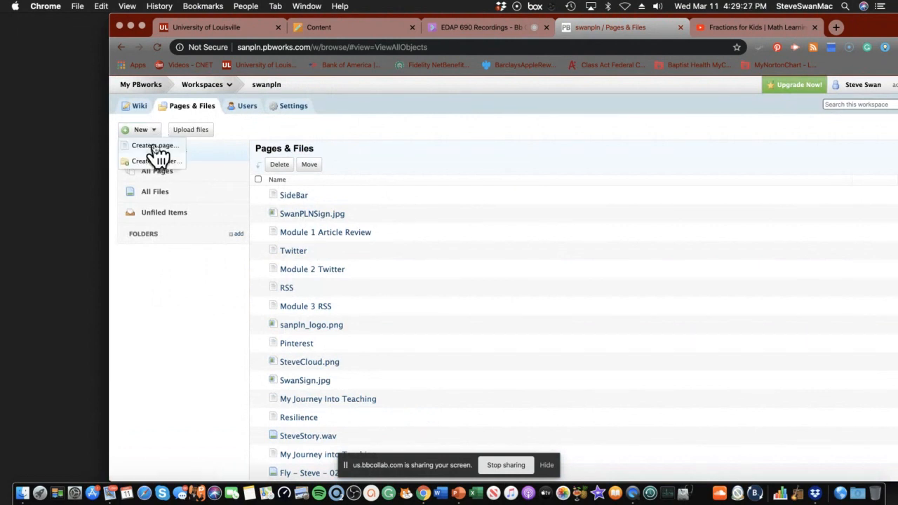
pyautogui.click(155, 146)
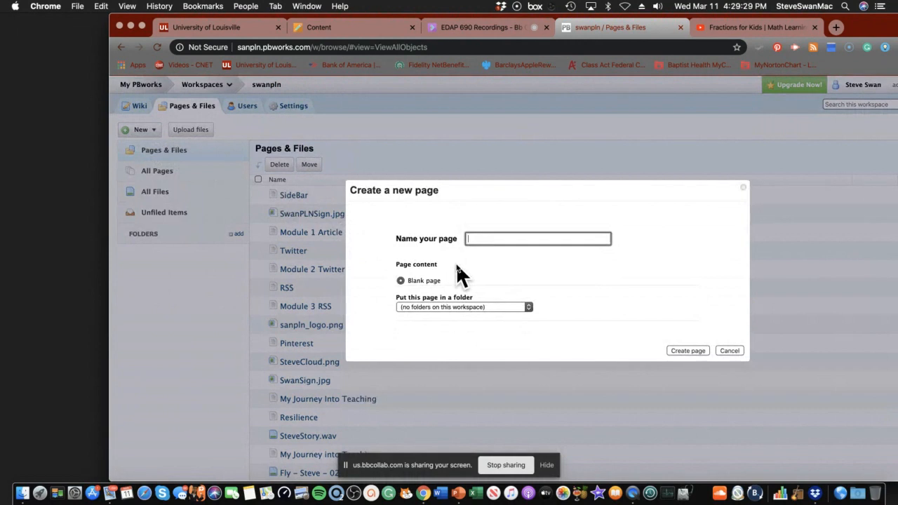
pyautogui.write('EDAP')
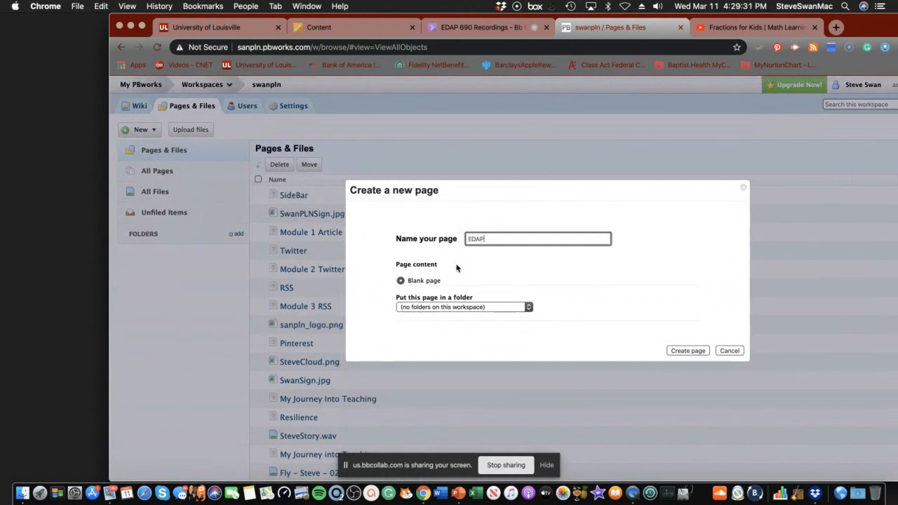
pyautogui.write('690')
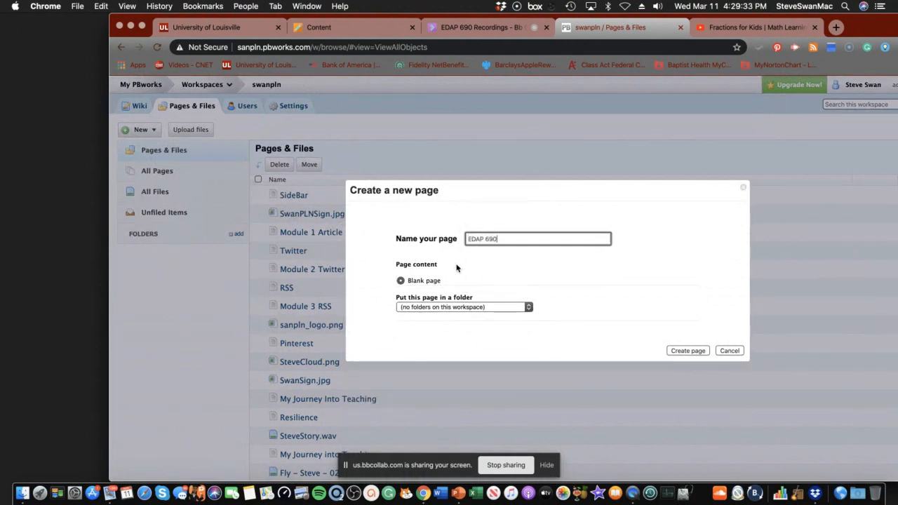
pyautogui.write('HAT')
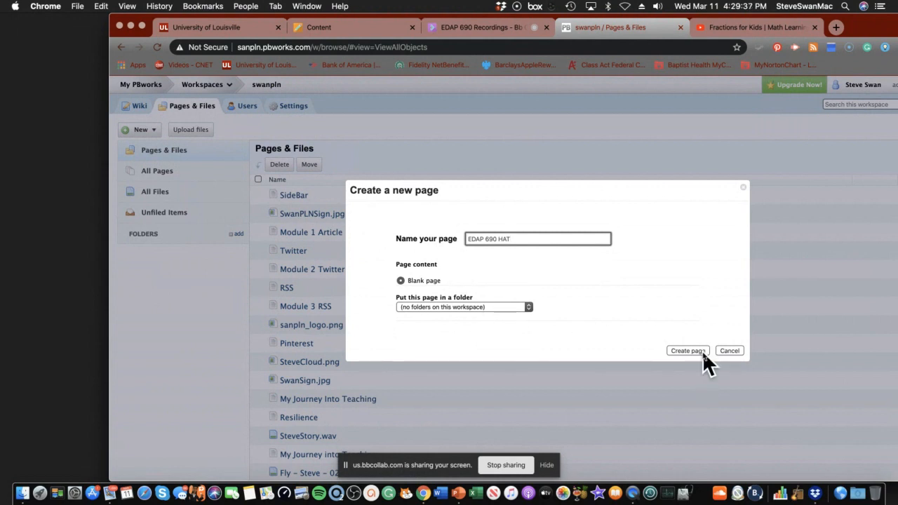
pyautogui.click(687, 351)
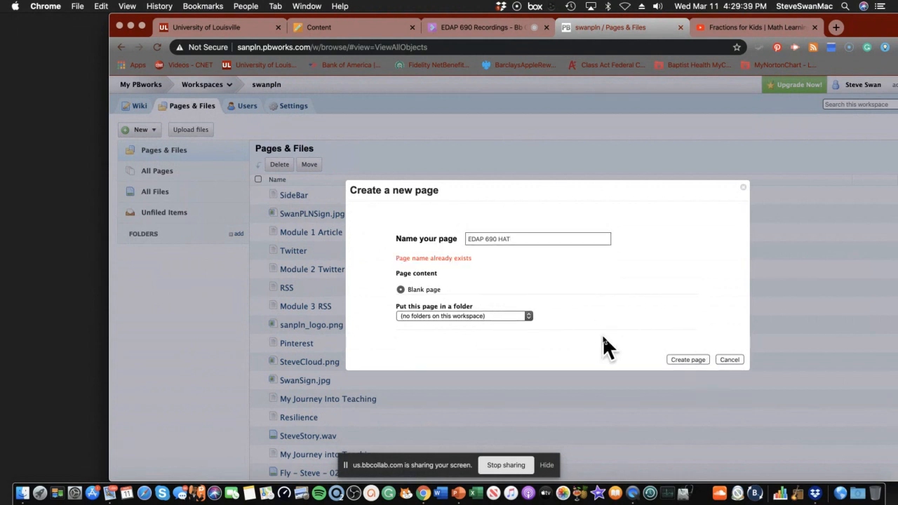
pyautogui.moveTo(667, 354)
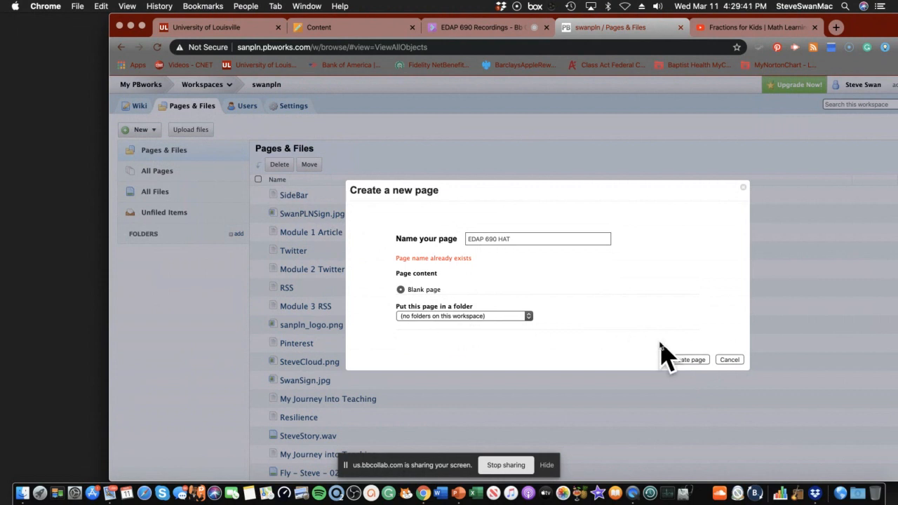
pyautogui.click(729, 359)
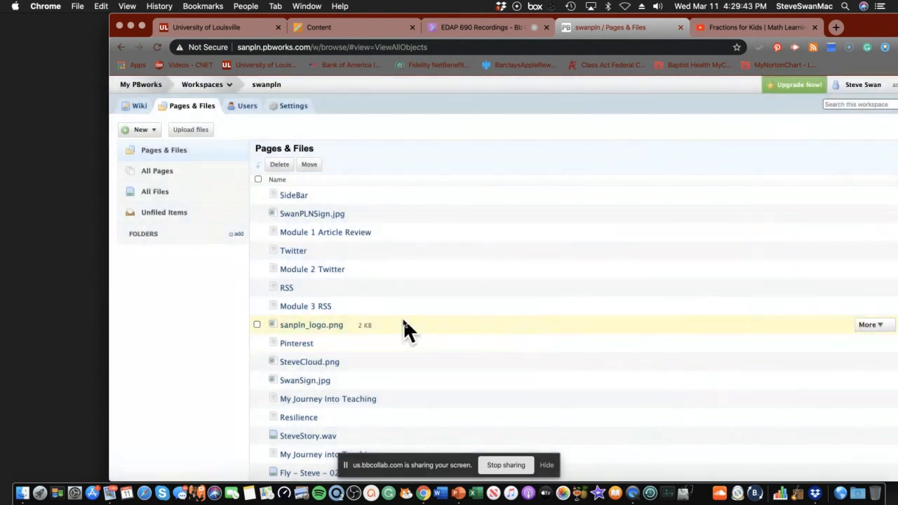
pyautogui.scroll(-3)
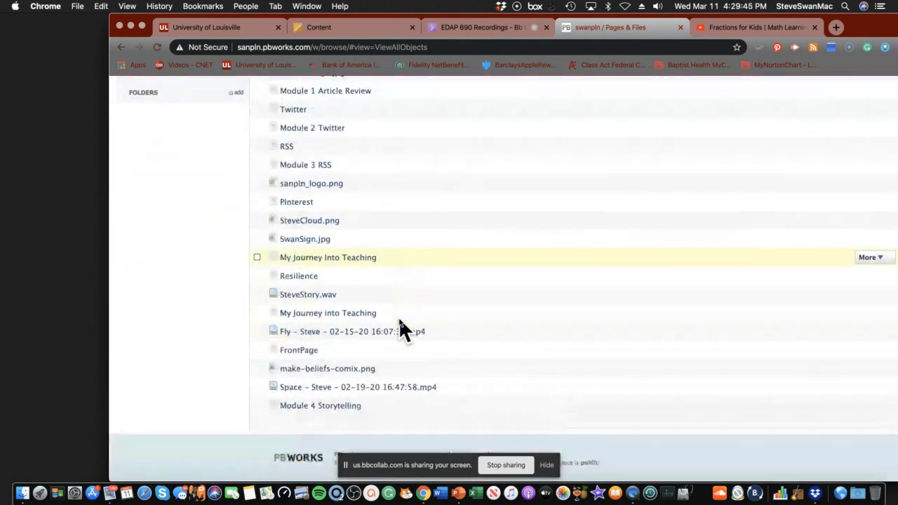
pyautogui.scroll(3)
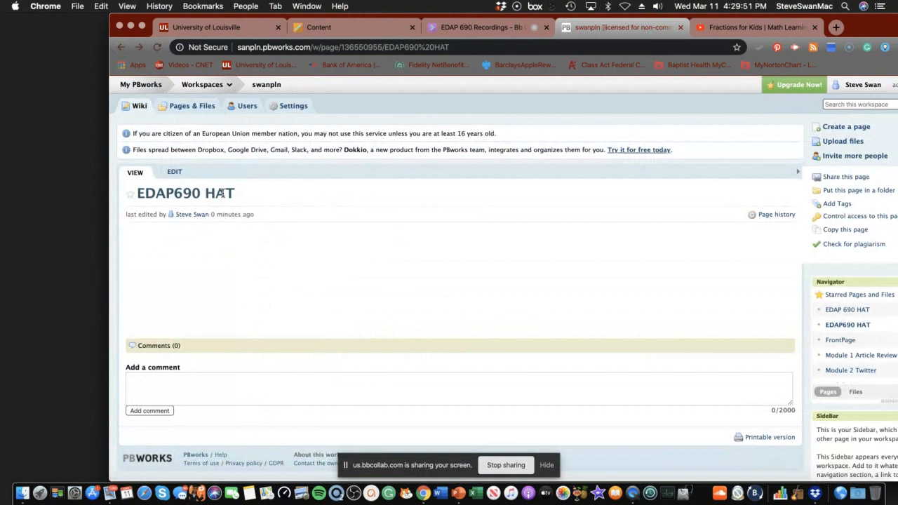
# Put the EDAP690 HAT page into edit mode and review its Mayer's Principles table
pyautogui.click(174, 172)
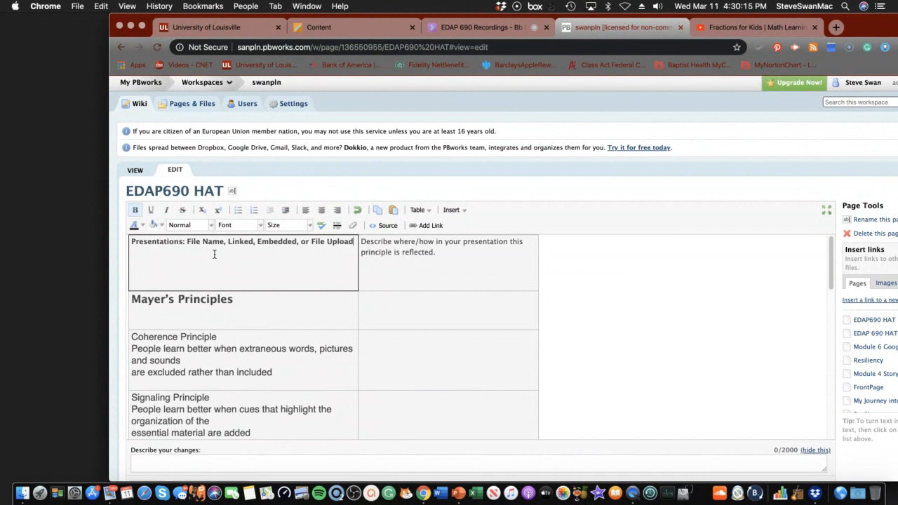
pyautogui.moveTo(347, 372)
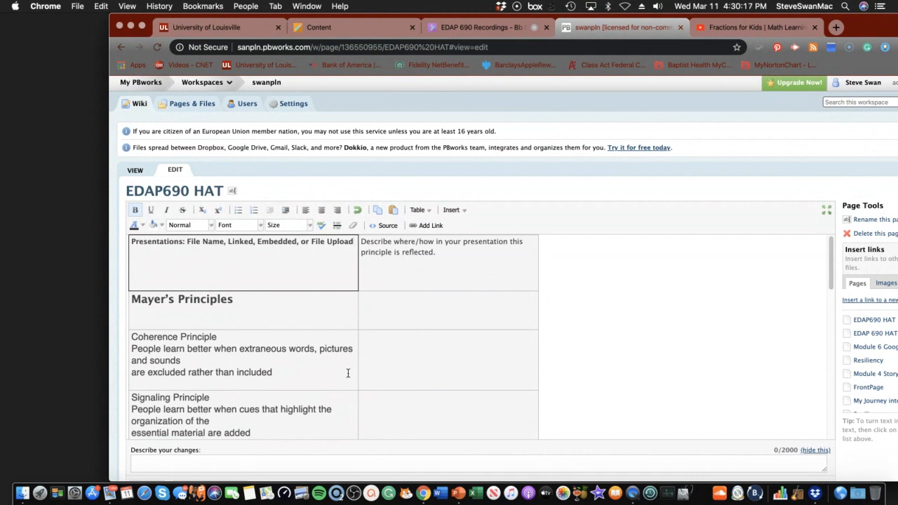
pyautogui.scroll(-3)
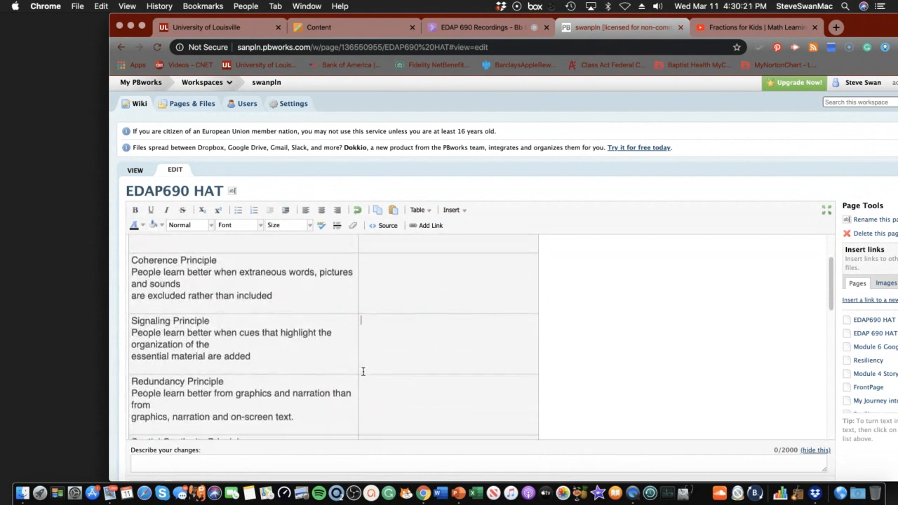
pyautogui.scroll(3)
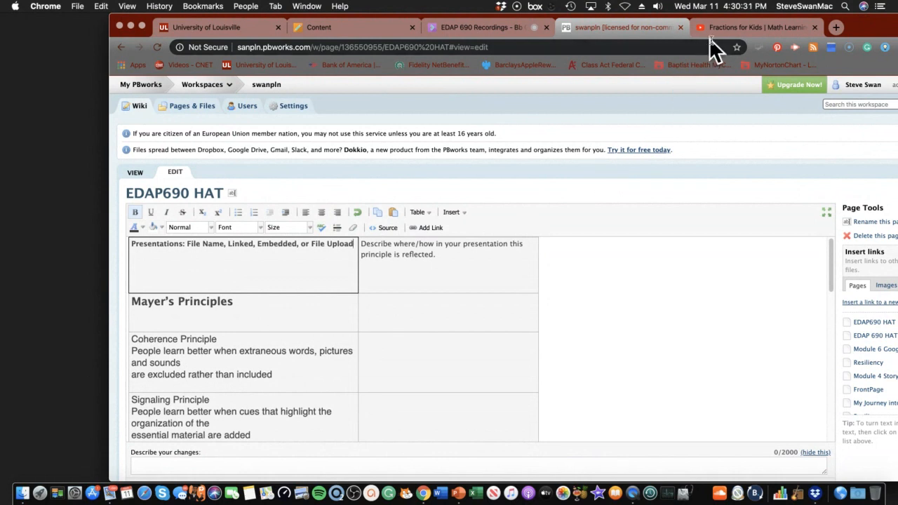
# Paste the Fractions for Kids URL (youtube.com/watch?v=p33BYf1NDAE) into the Presentations cell
pyautogui.click(754, 28)
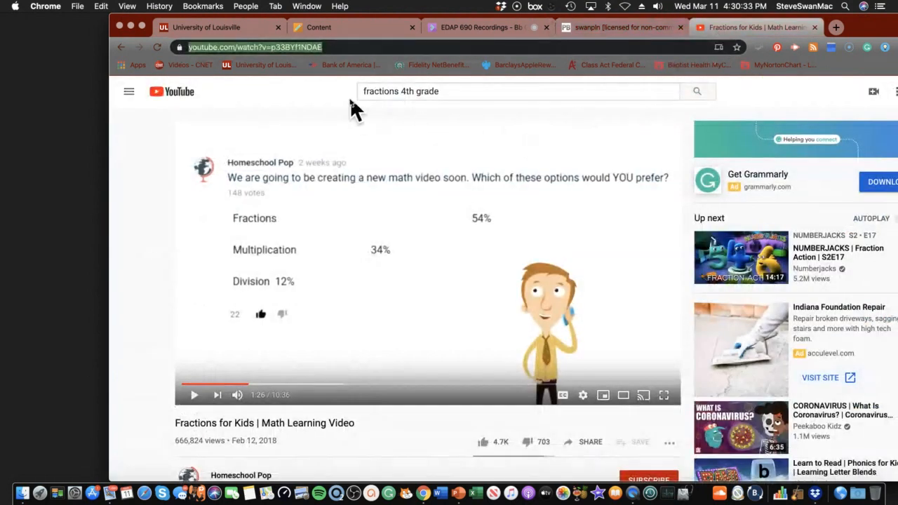
pyautogui.rightClick(255, 47)
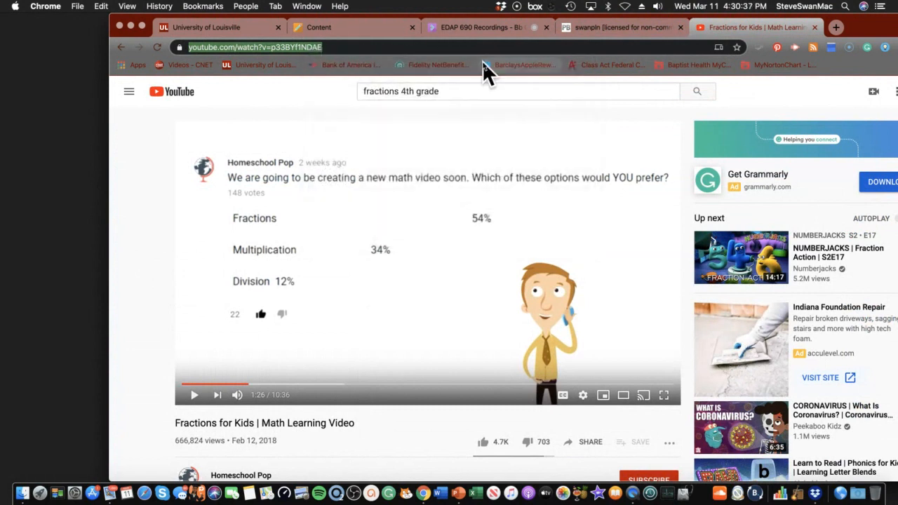
pyautogui.click(620, 27)
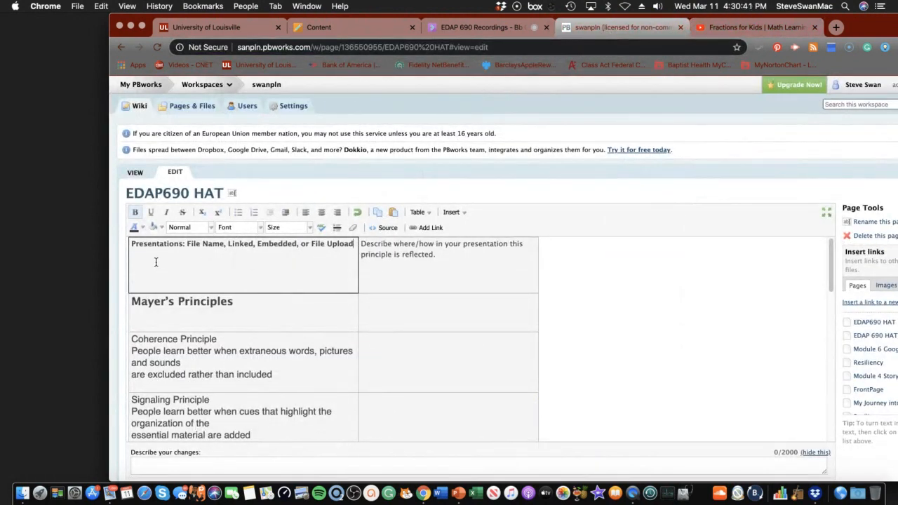
pyautogui.moveTo(418, 212)
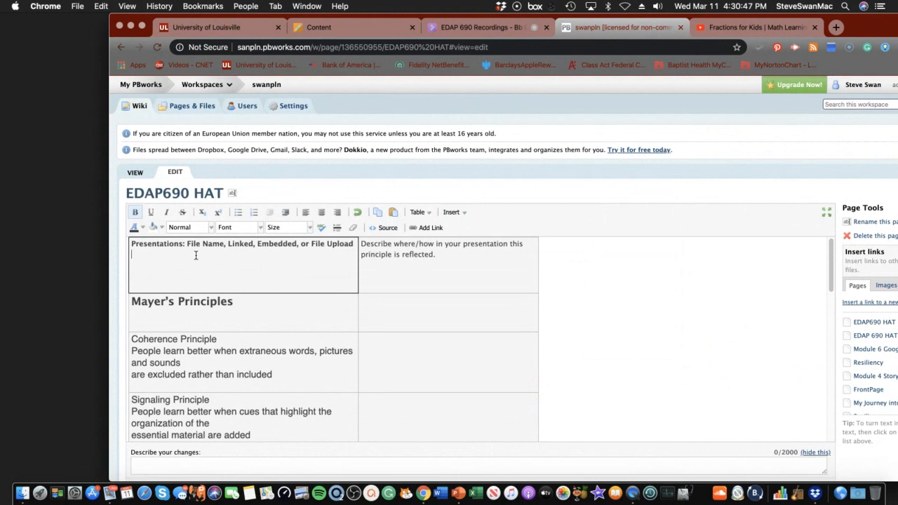
pyautogui.write('https://www.youtube.com/watch?v=p33BYf1NDAE')
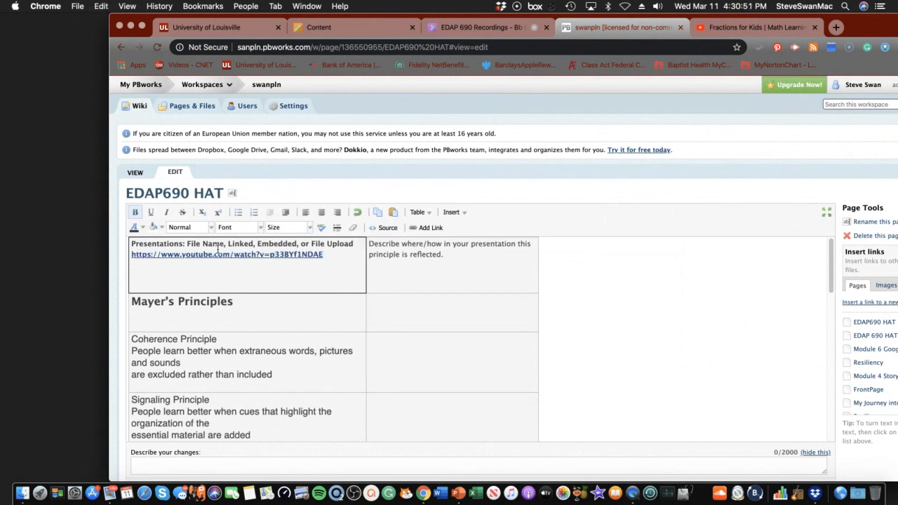
# Insert a YouTube embed of watch?v=p33BYf1NDAE below the link in the Presentations cell
pyautogui.click(451, 212)
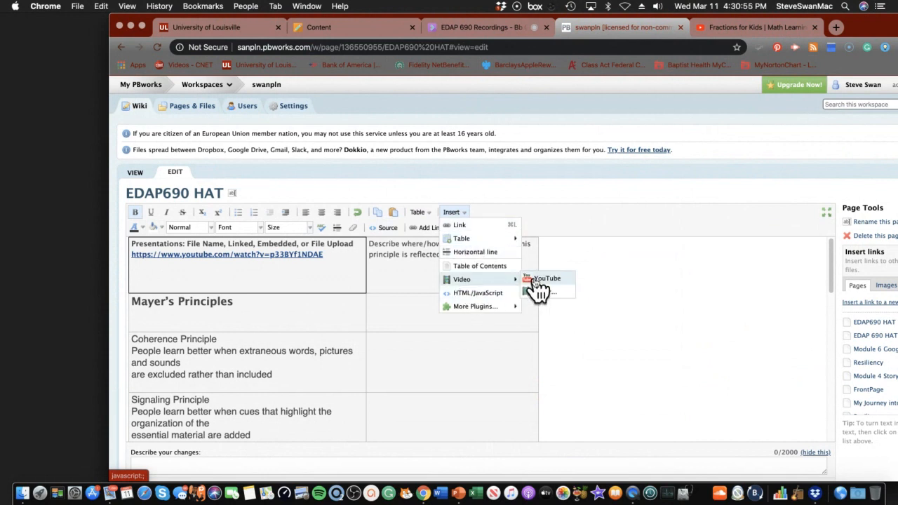
pyautogui.click(547, 278)
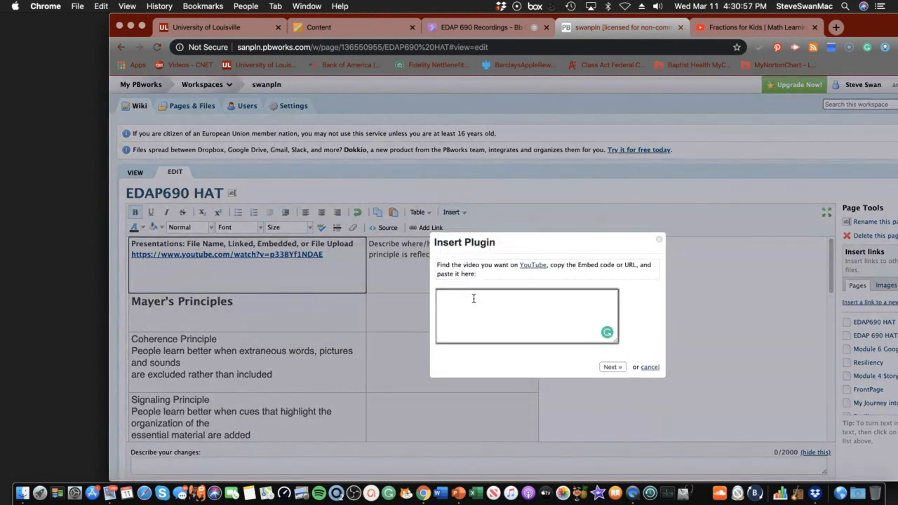
pyautogui.write('https://www.youtube.com/watch?v=p33BYf1NDAE')
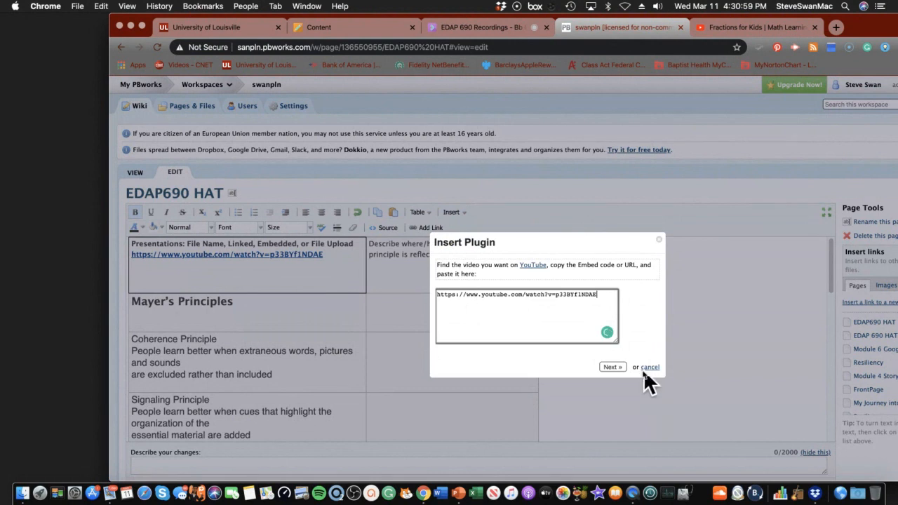
pyautogui.click(611, 367)
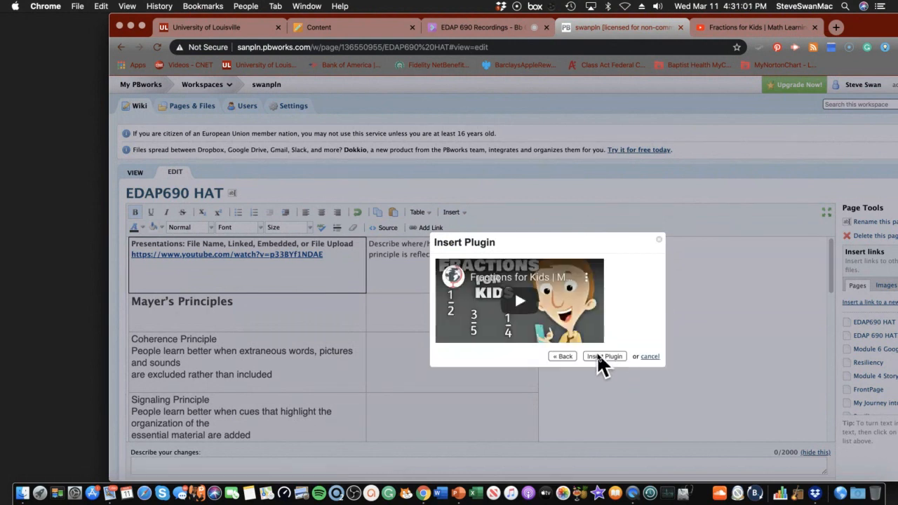
pyautogui.click(603, 356)
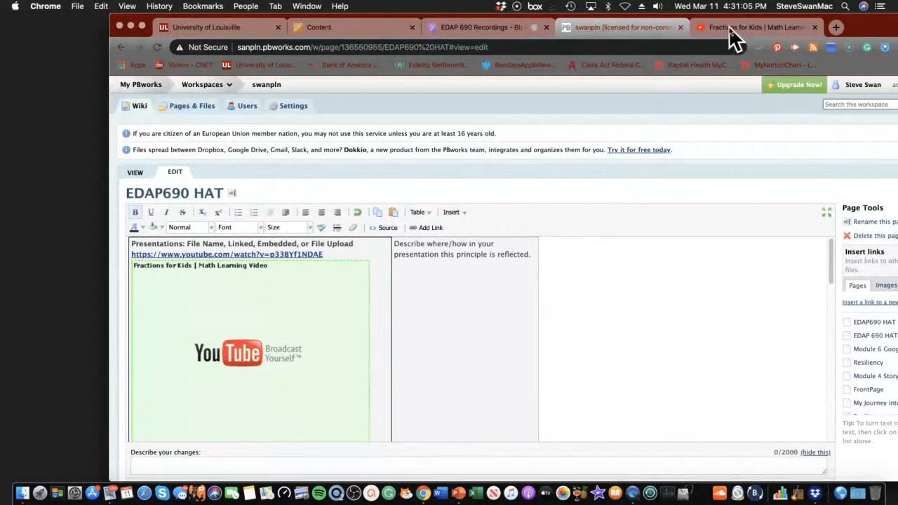
# Play the Fractions for Kids video on YouTube and pause it around 0:25
pyautogui.click(754, 28)
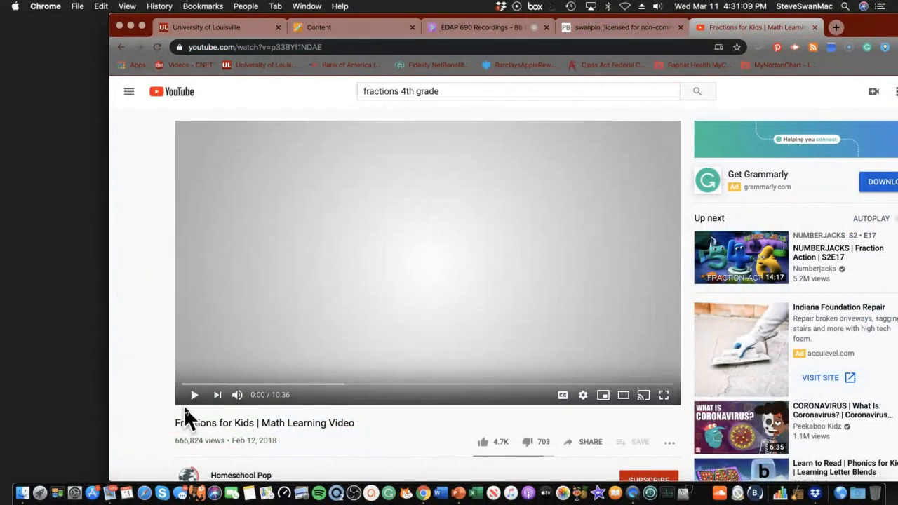
pyautogui.click(194, 394)
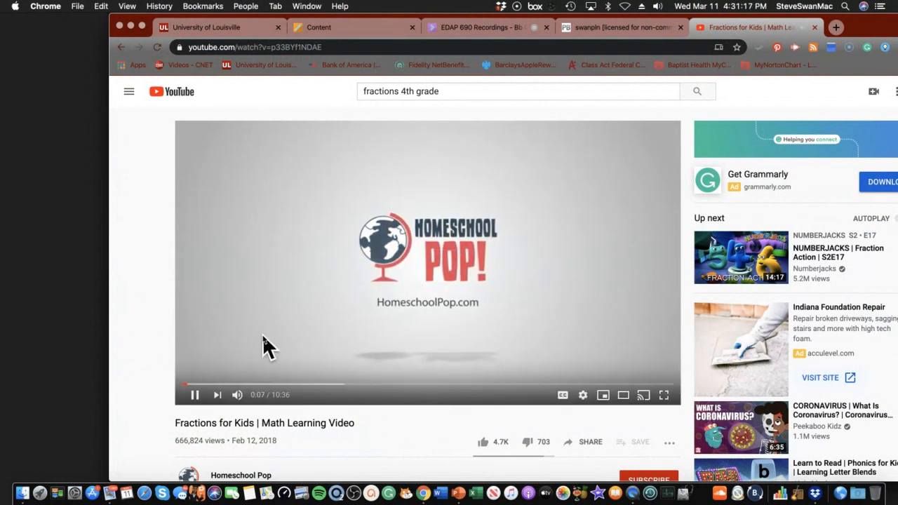
pyautogui.moveTo(214, 342)
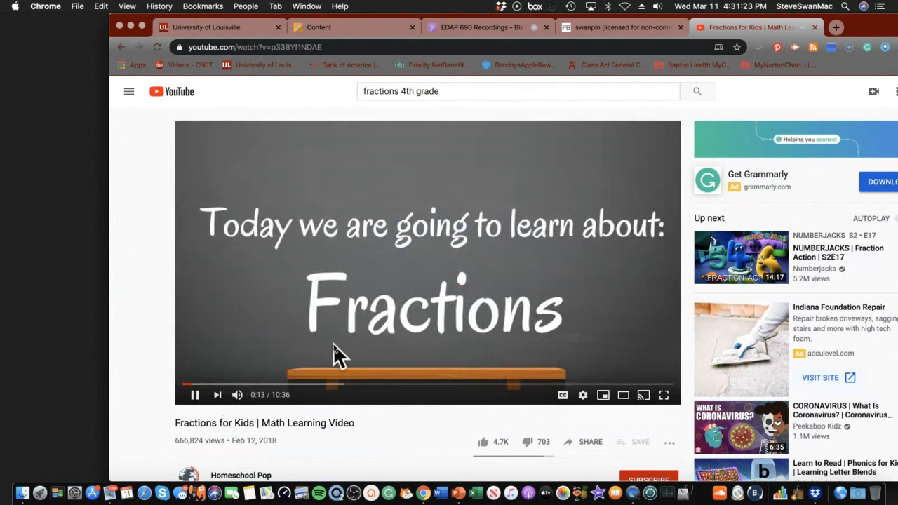
pyautogui.moveTo(320, 344)
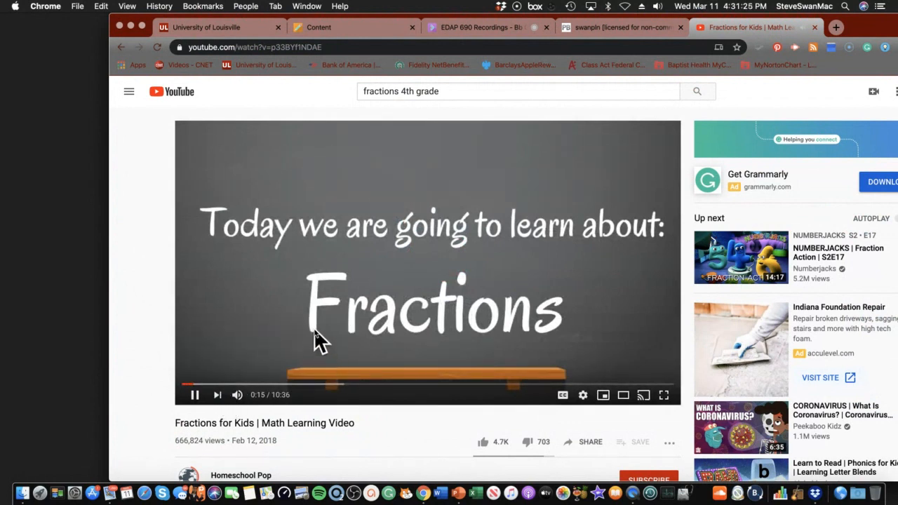
pyautogui.moveTo(195, 395)
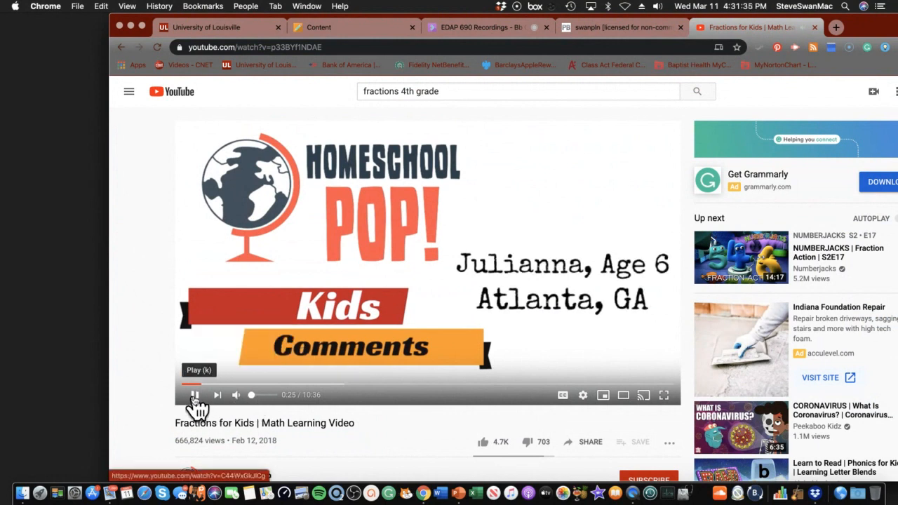
pyautogui.click(194, 395)
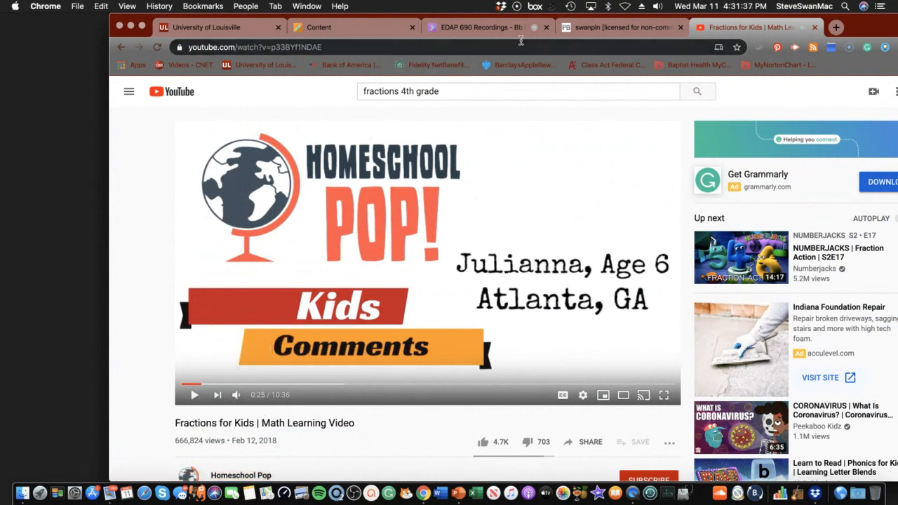
# Note beside Coherence Principle: distracting material with nothing to do with fractions; fix the typo
pyautogui.click(618, 27)
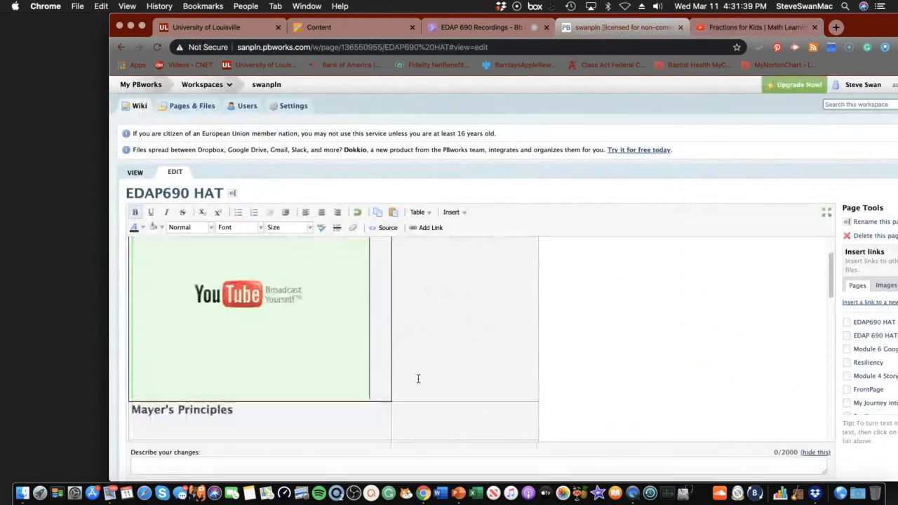
pyautogui.scroll(-3)
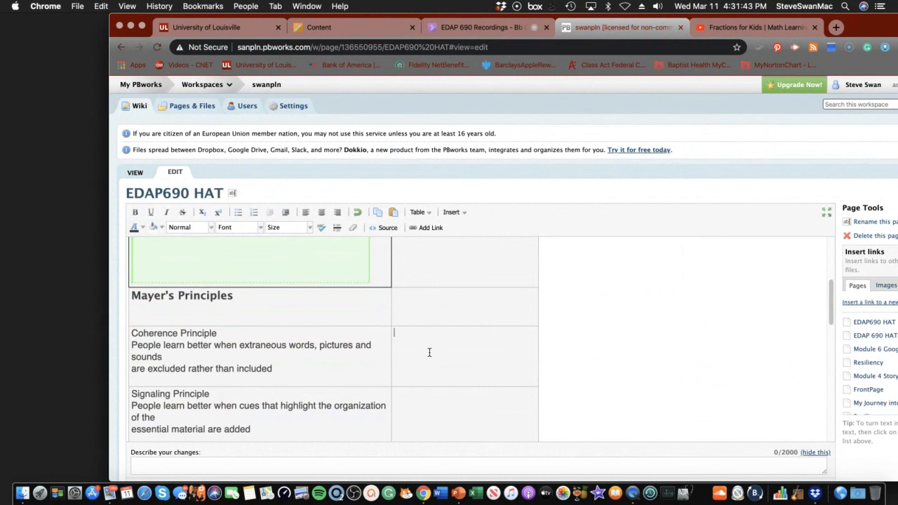
pyautogui.write('Way to much dis')
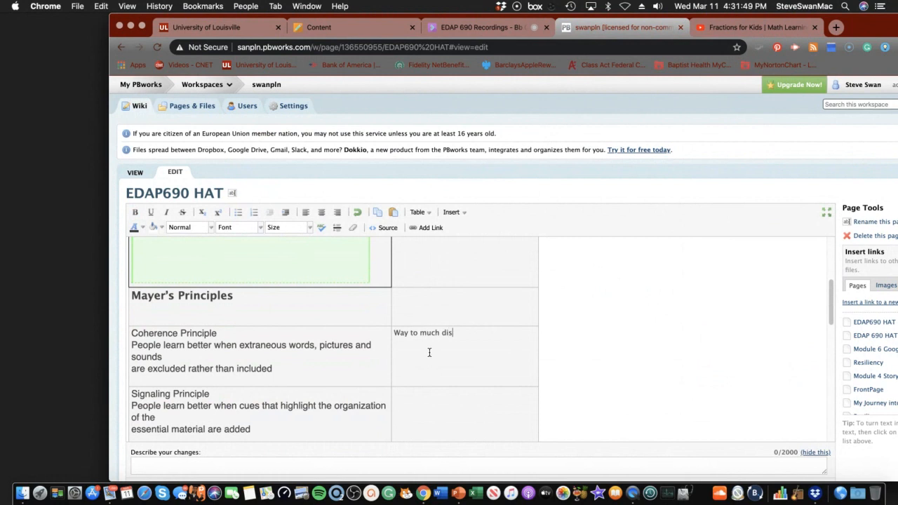
pyautogui.write('racti')
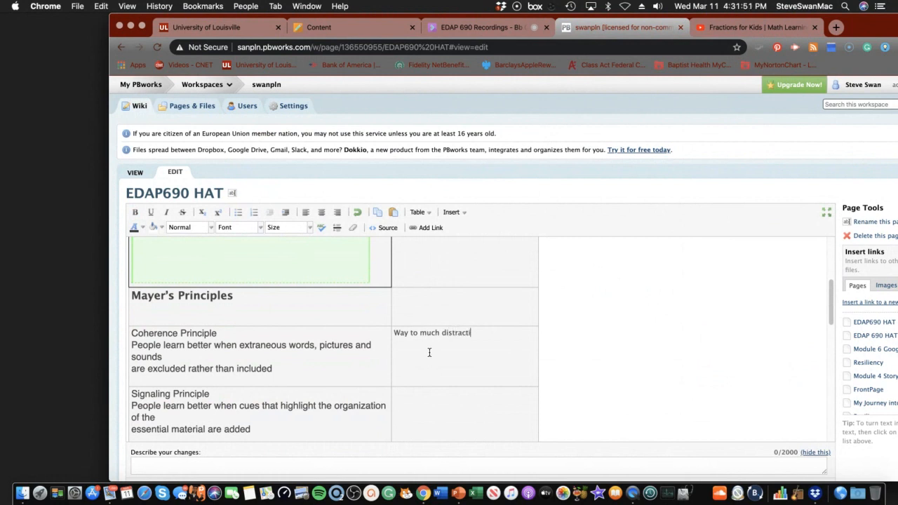
pyautogui.write('ng material that has')
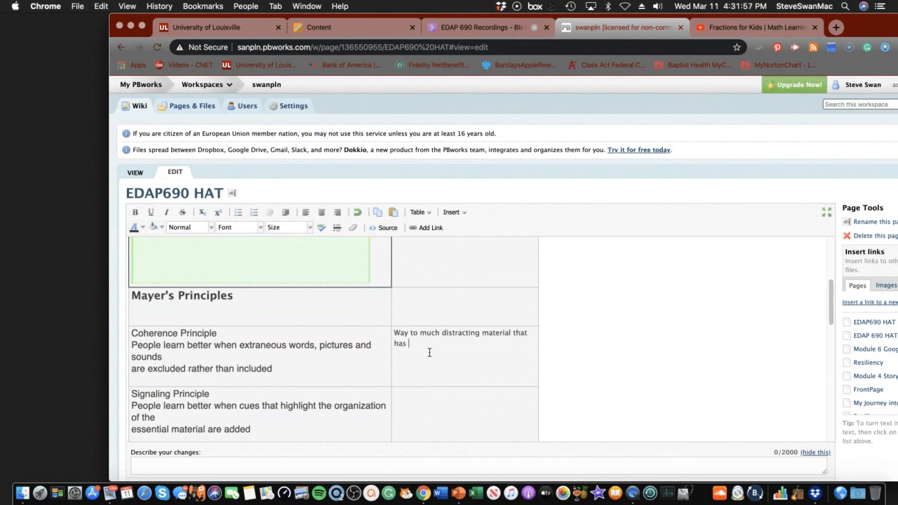
pyautogui.write('nothinfg')
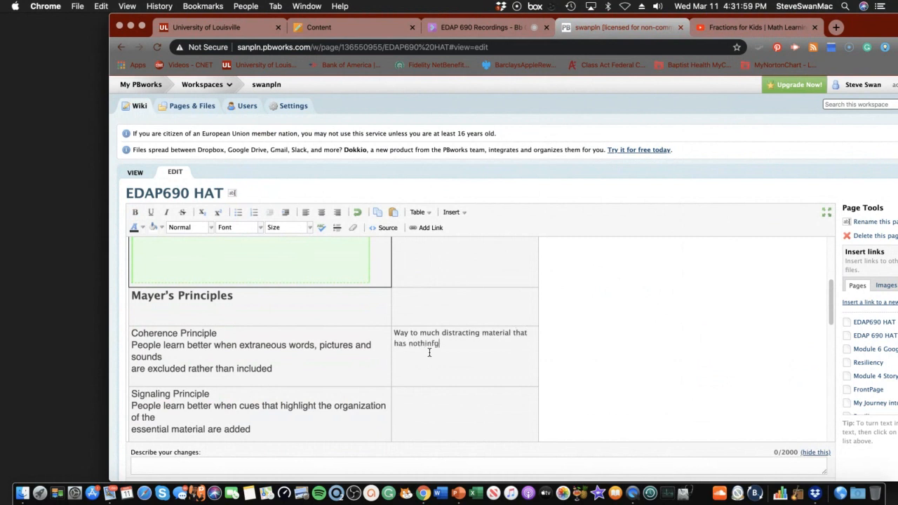
pyautogui.write('to do w')
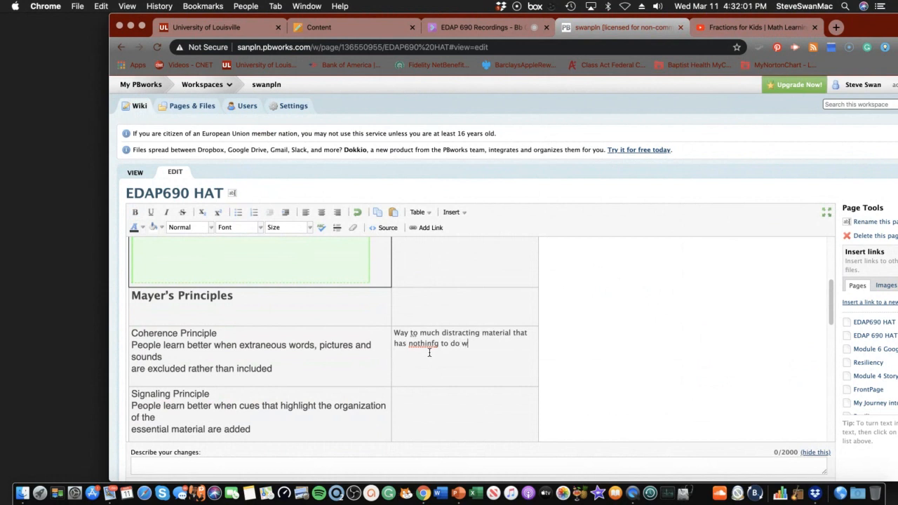
pyautogui.write('ith fra')
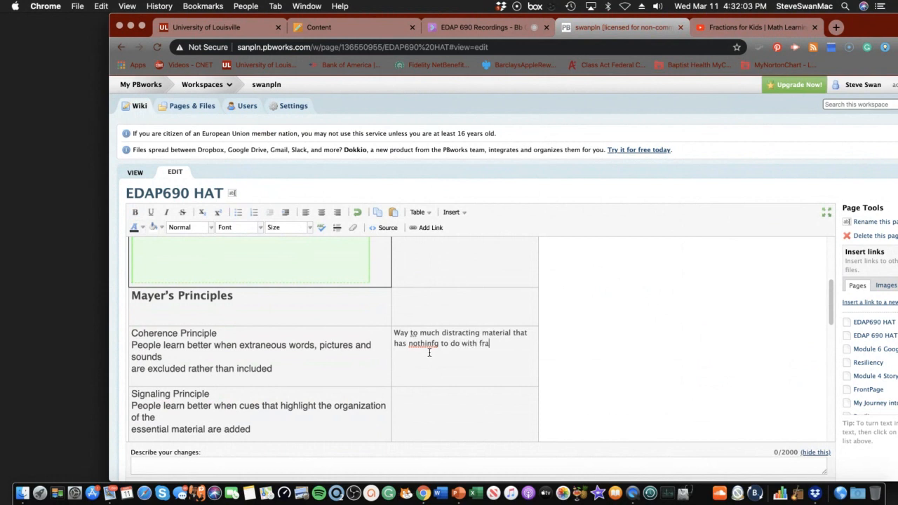
pyautogui.write('ctions')
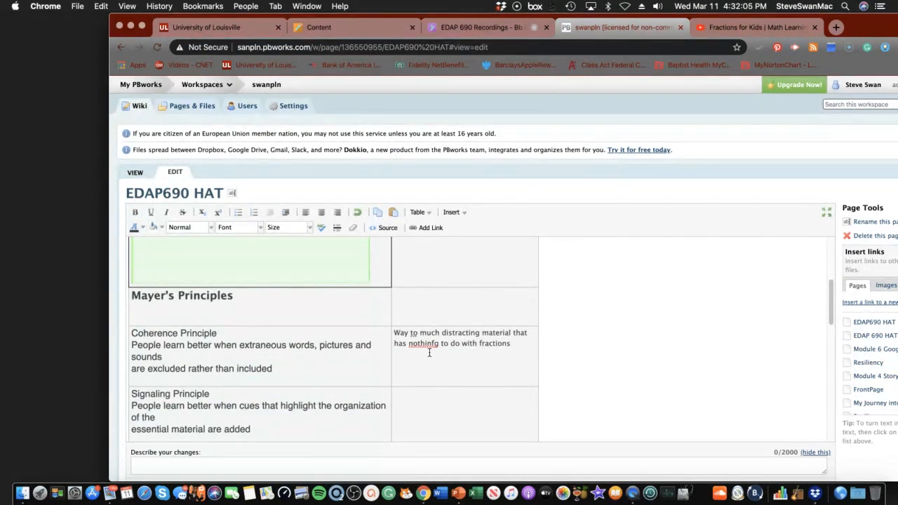
pyautogui.rightClick(421, 344)
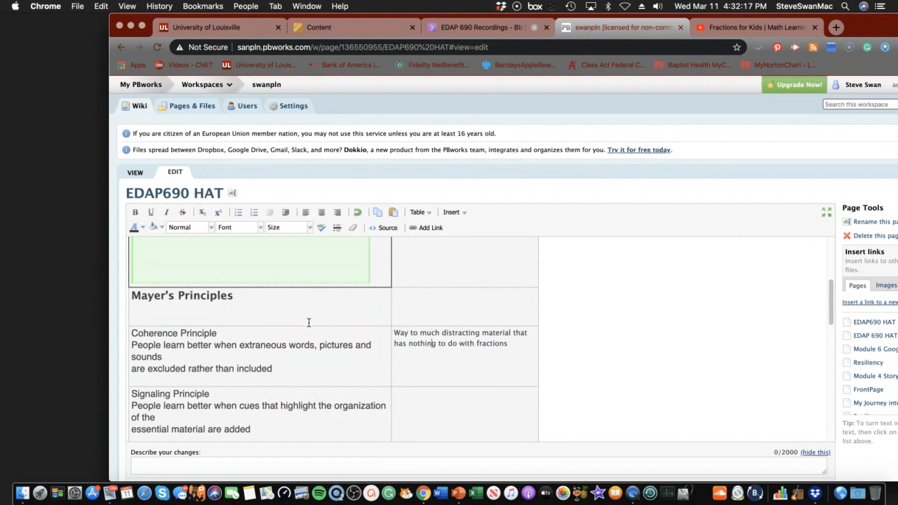
# Begin typing the Signaling Principle comment that the video signals what is coming
pyautogui.scroll(-3)
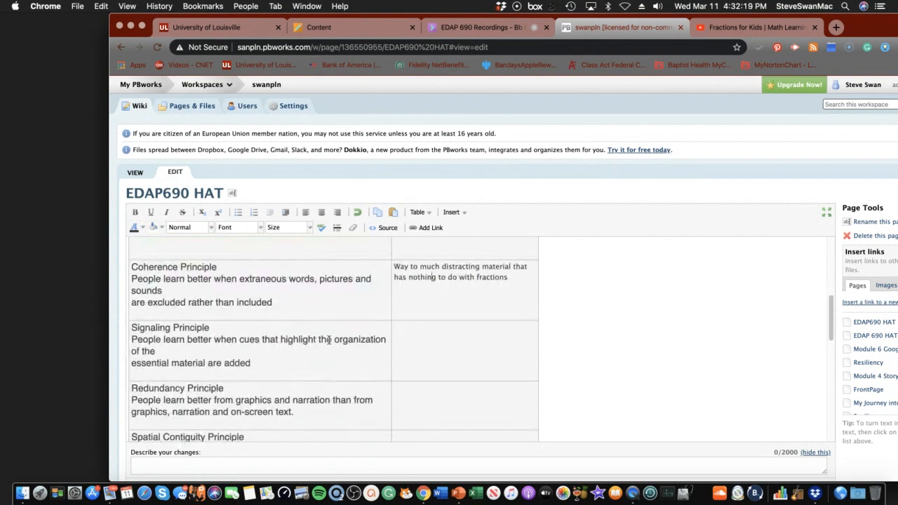
pyautogui.moveTo(424, 337)
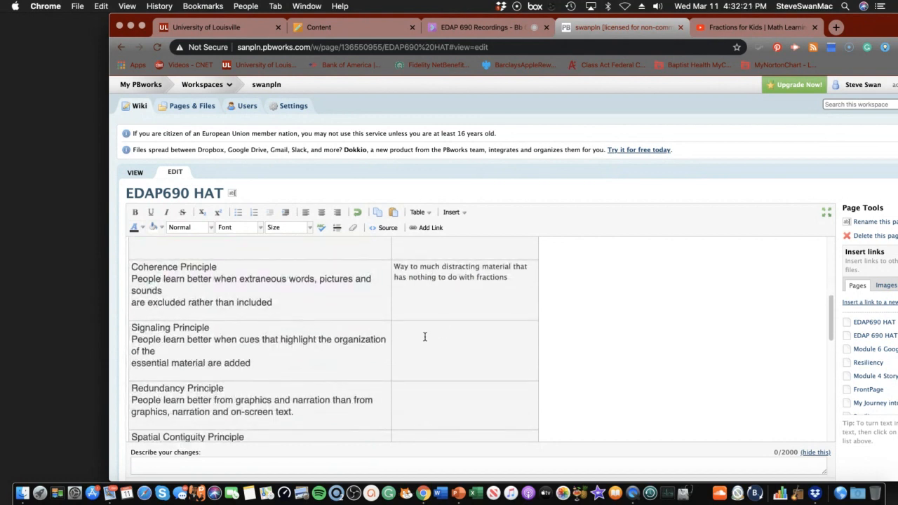
pyautogui.write('Videro does s')
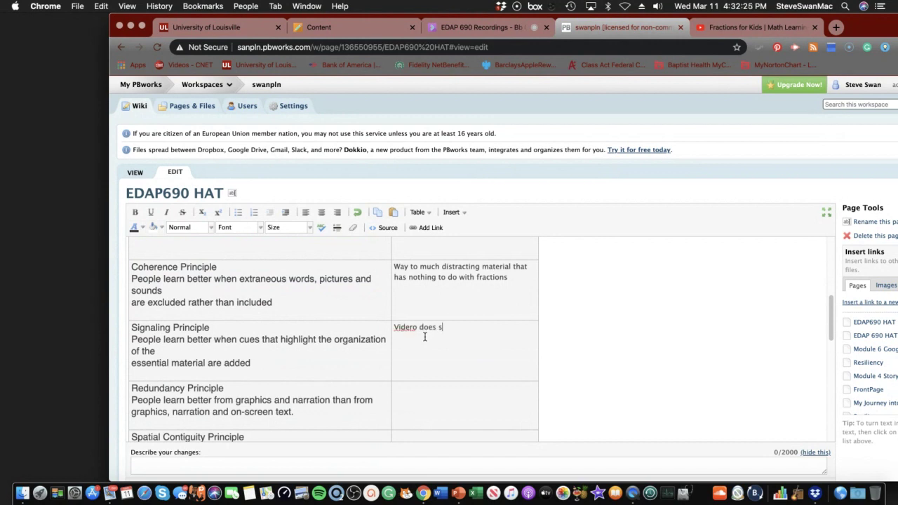
pyautogui.write('ign what content is c')
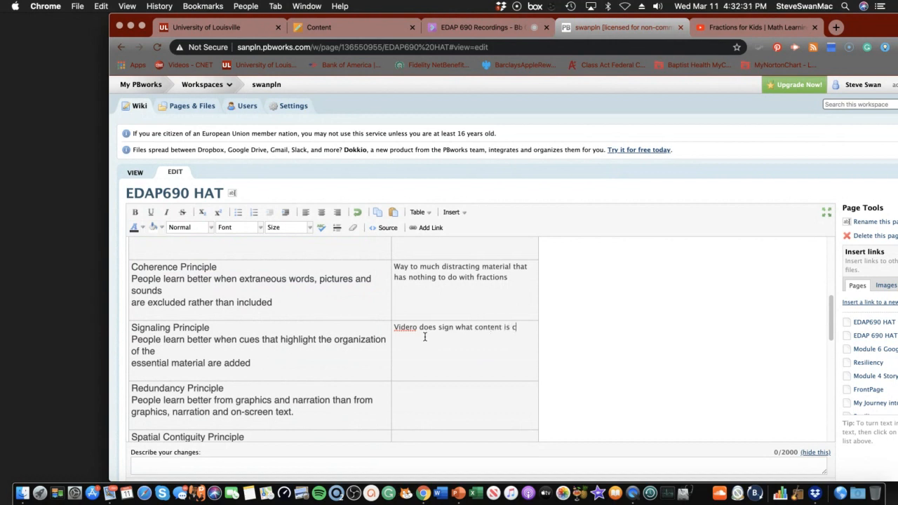
pyautogui.write('oming')
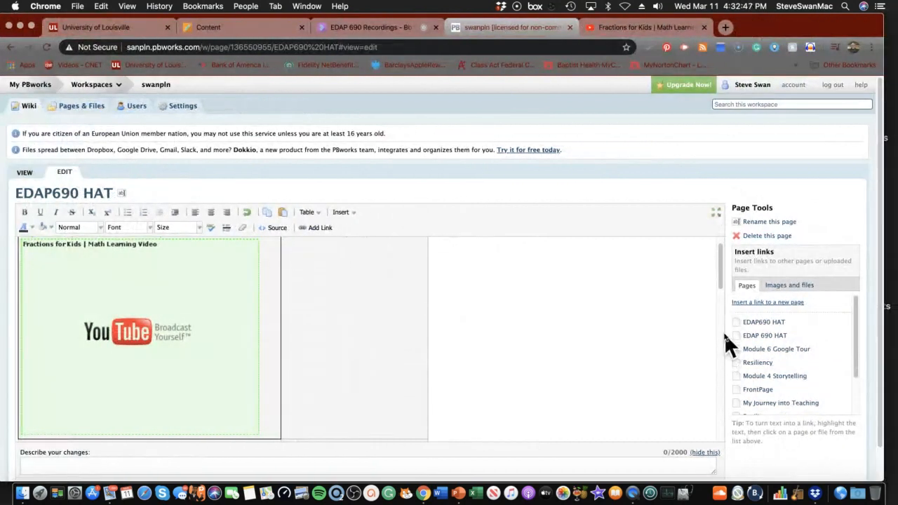
pyautogui.moveTo(764, 322)
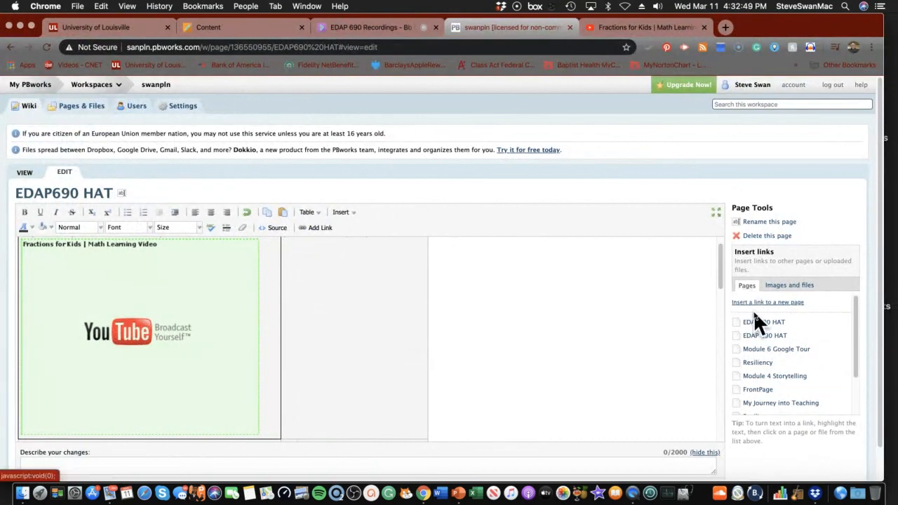
# Link Mayer's Coherence Principle.pptx from the uploaded files into the cell beside the video
pyautogui.click(788, 286)
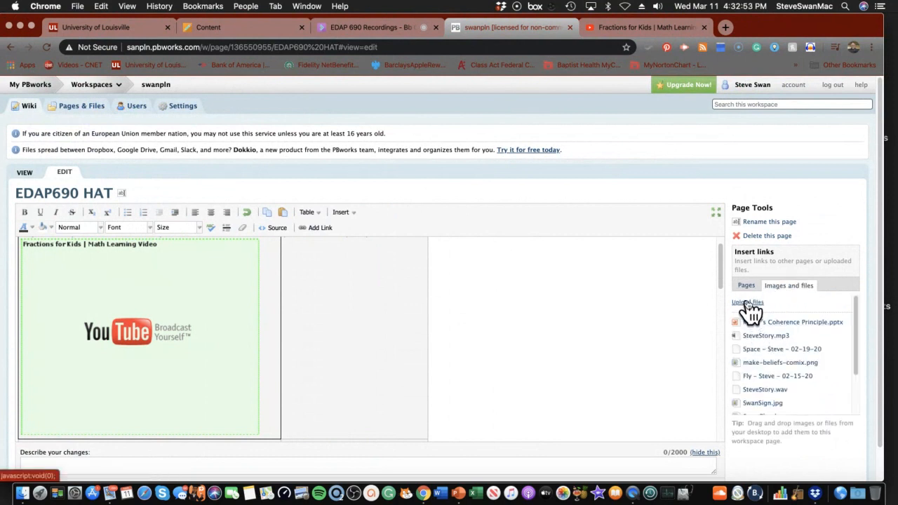
pyautogui.click(747, 303)
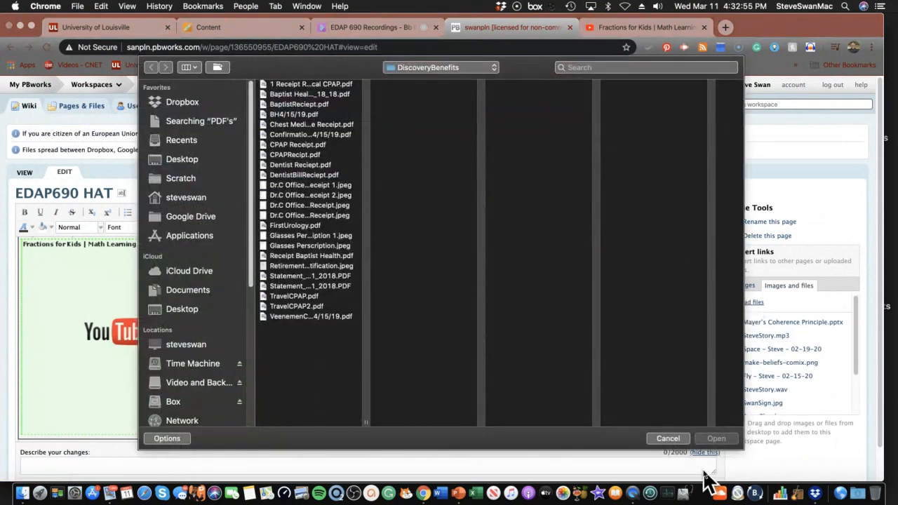
pyautogui.click(667, 438)
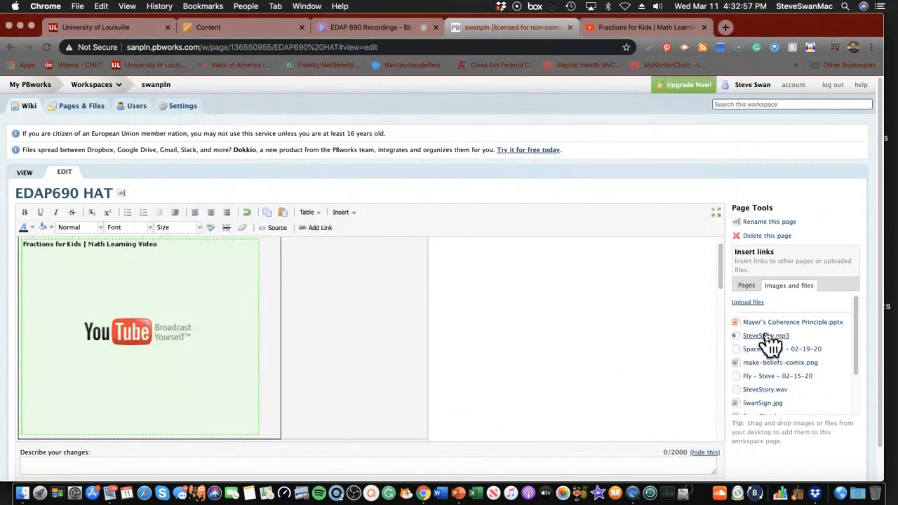
pyautogui.moveTo(769, 329)
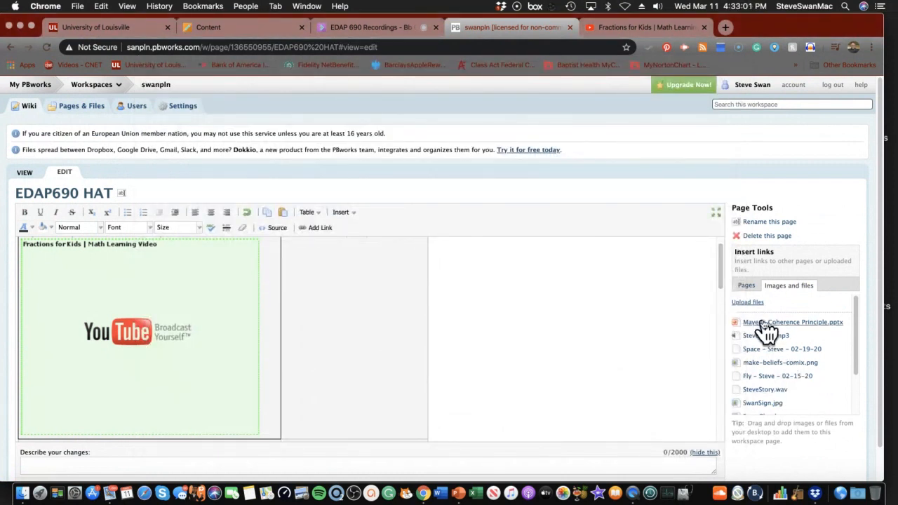
pyautogui.scroll(-3)
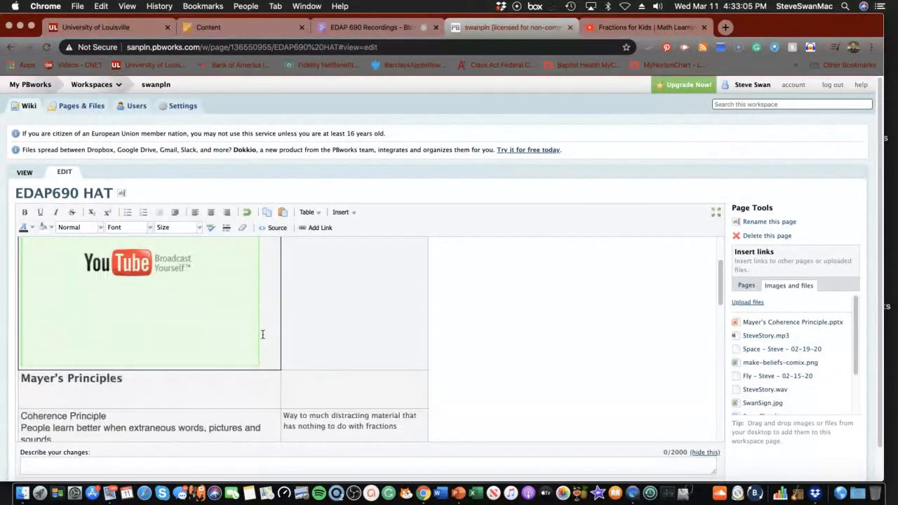
pyautogui.moveTo(321, 345)
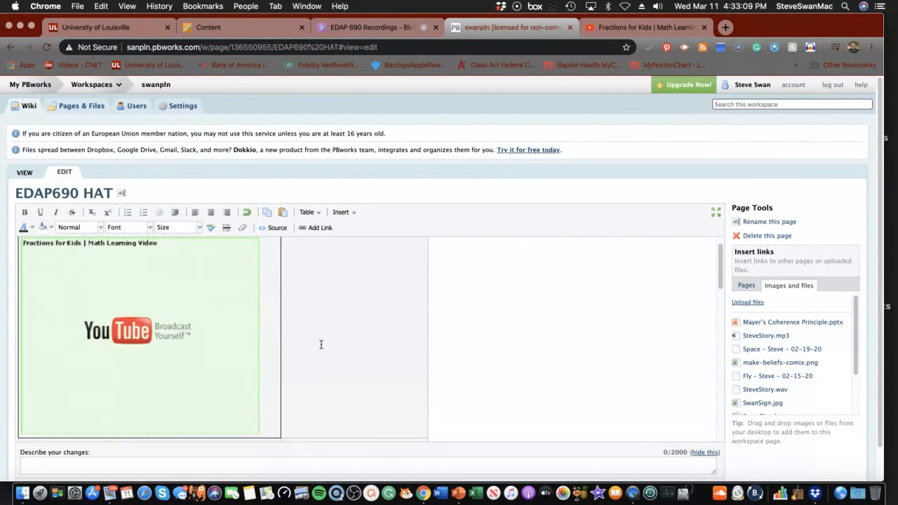
pyautogui.moveTo(766, 335)
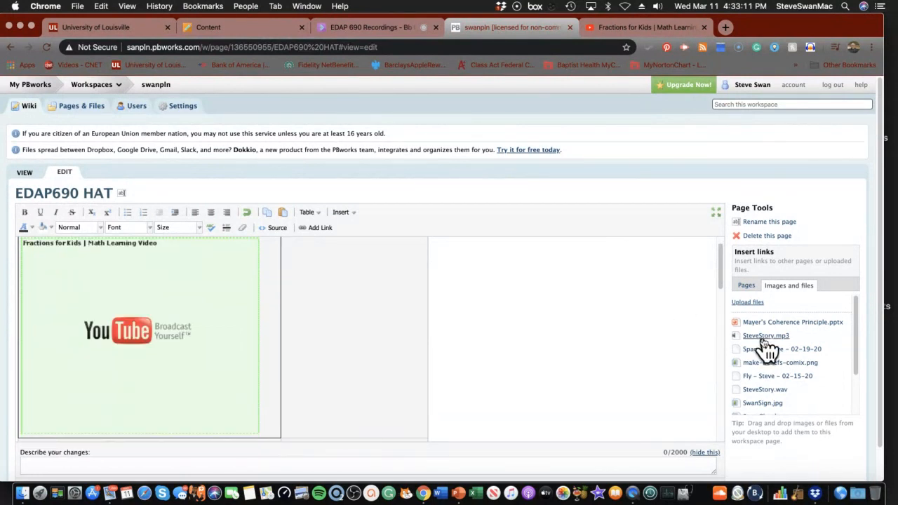
pyautogui.click(793, 322)
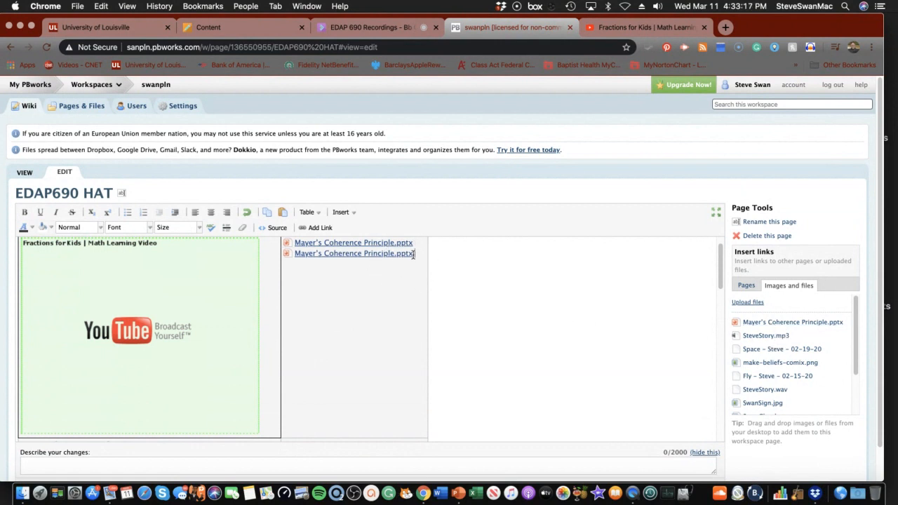
pyautogui.scroll(-3)
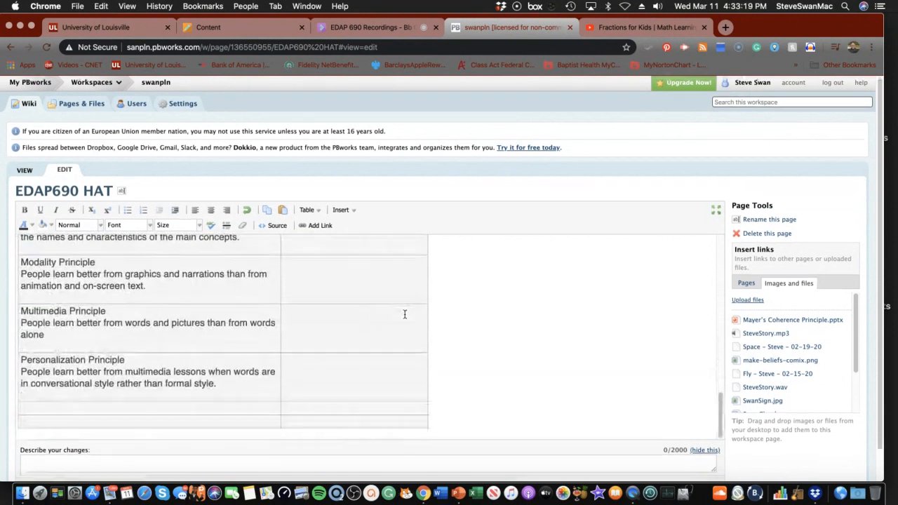
pyautogui.scroll(-3)
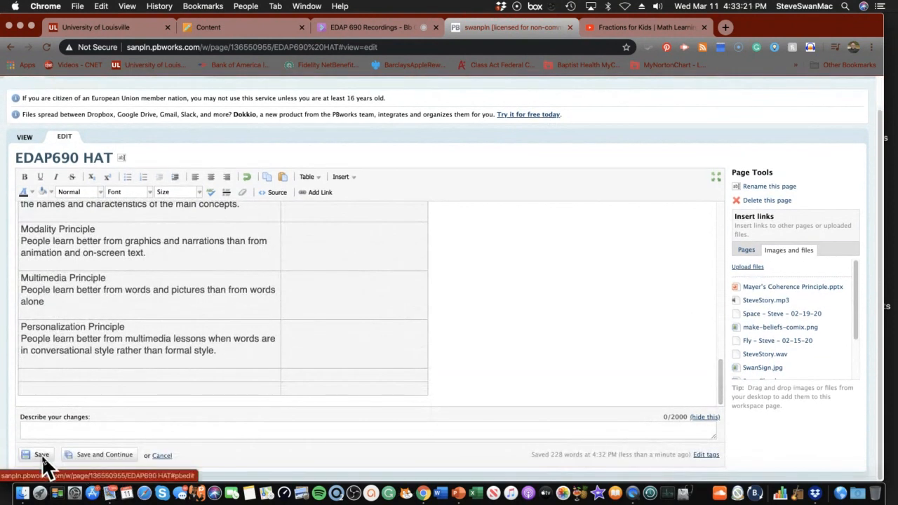
# Save the EDAP690 HAT page, then download and open the Coherence Principle slides
pyautogui.click(41, 455)
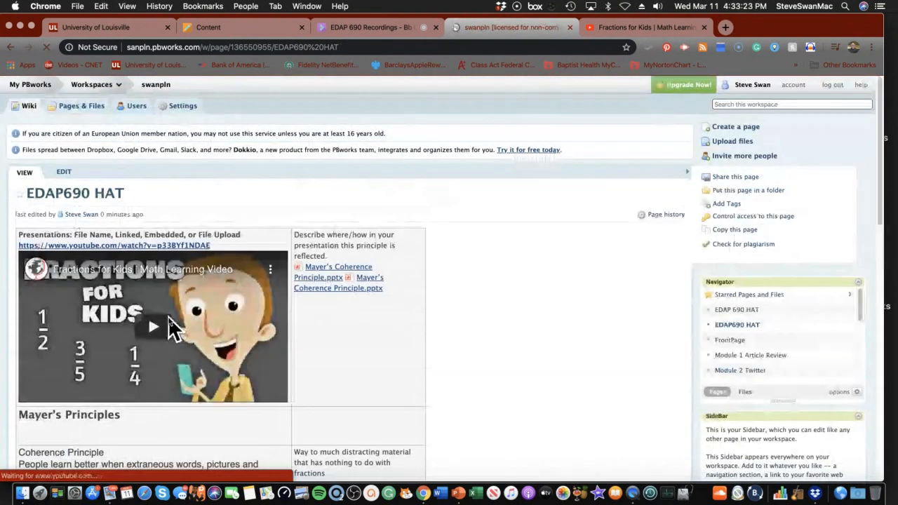
pyautogui.moveTo(339, 287)
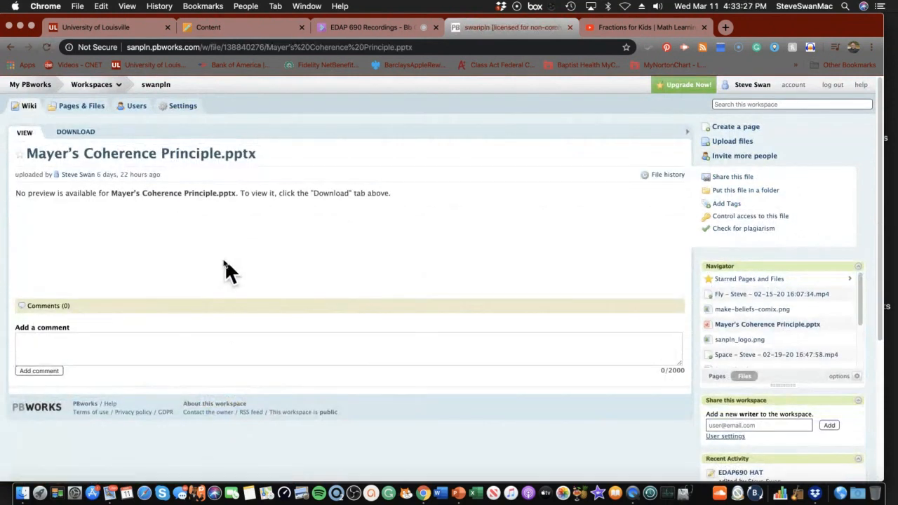
pyautogui.moveTo(75, 132)
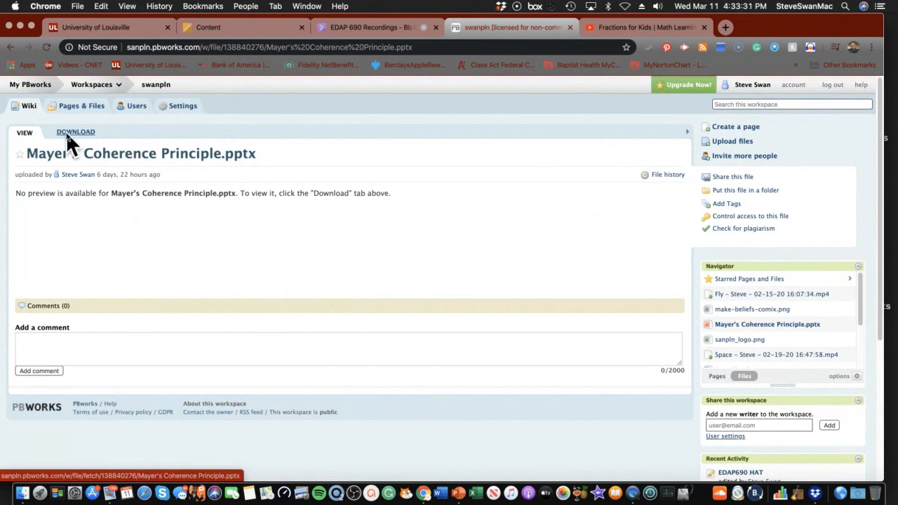
pyautogui.click(75, 132)
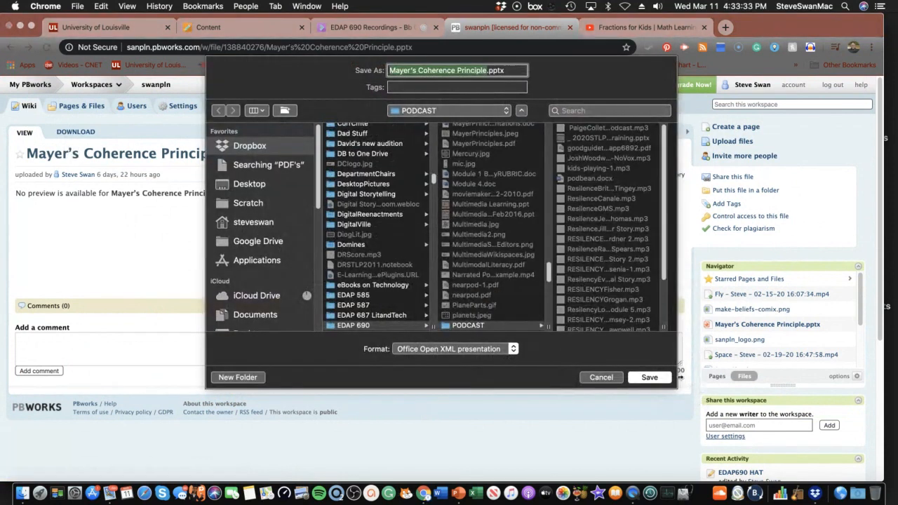
pyautogui.click(649, 377)
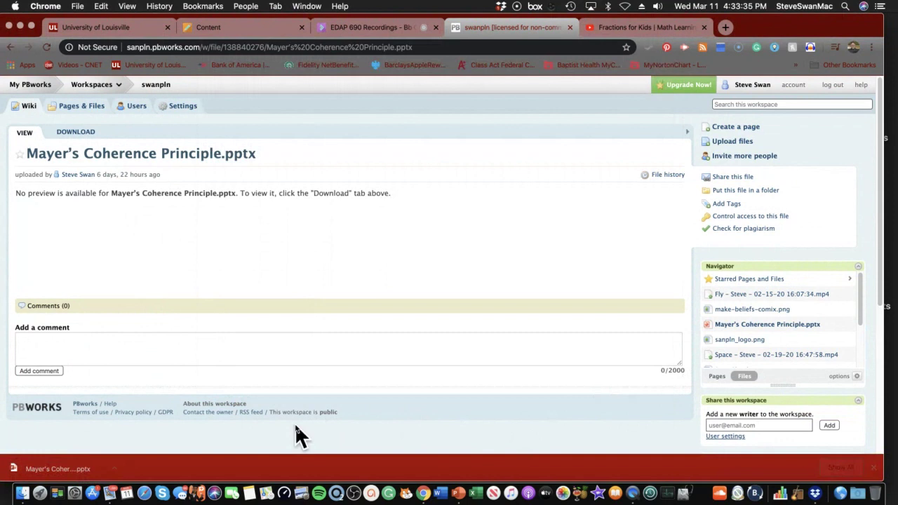
pyautogui.click(58, 469)
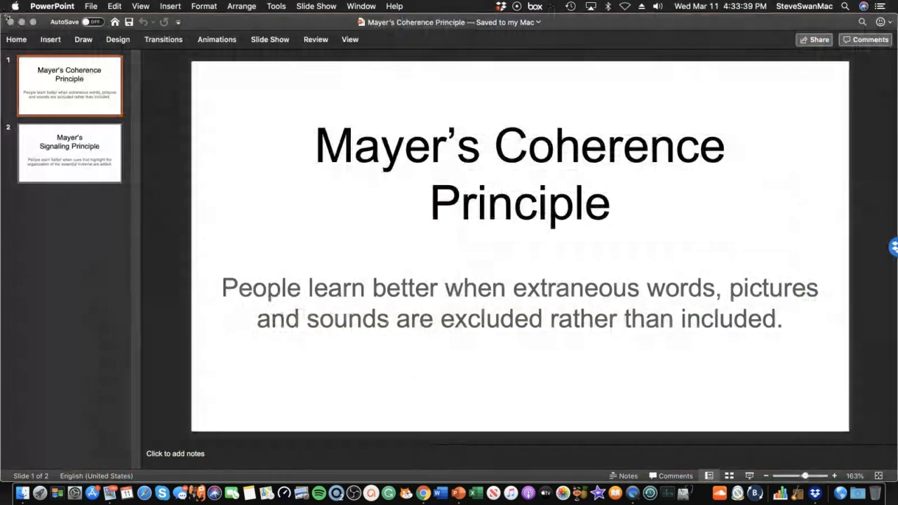
pyautogui.click(52, 5)
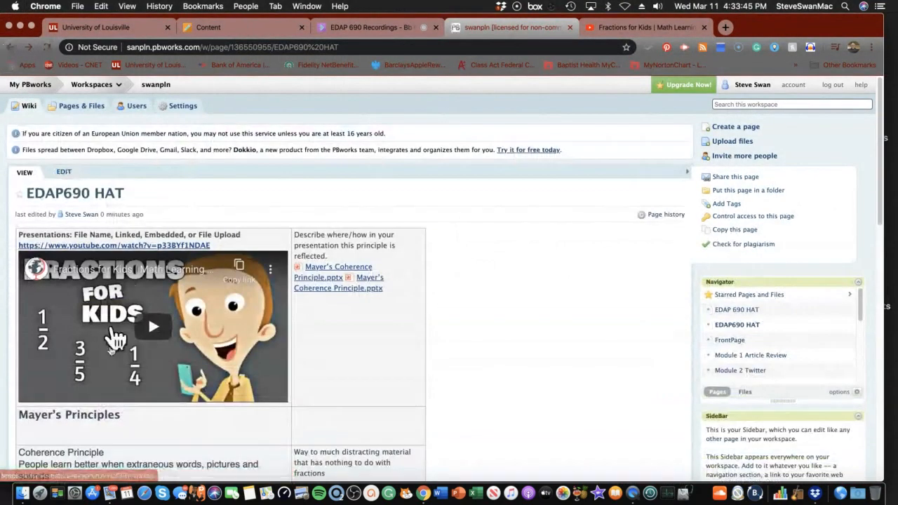
pyautogui.scroll(-3)
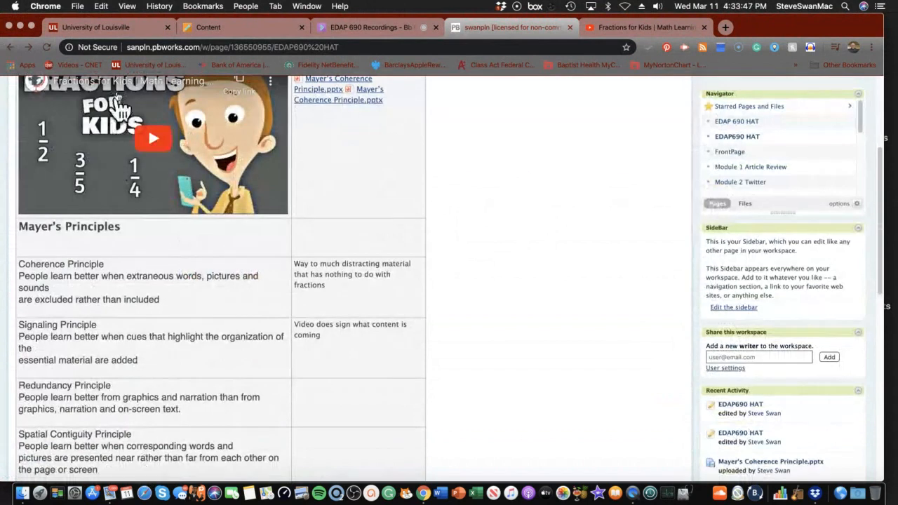
pyautogui.scroll(-3)
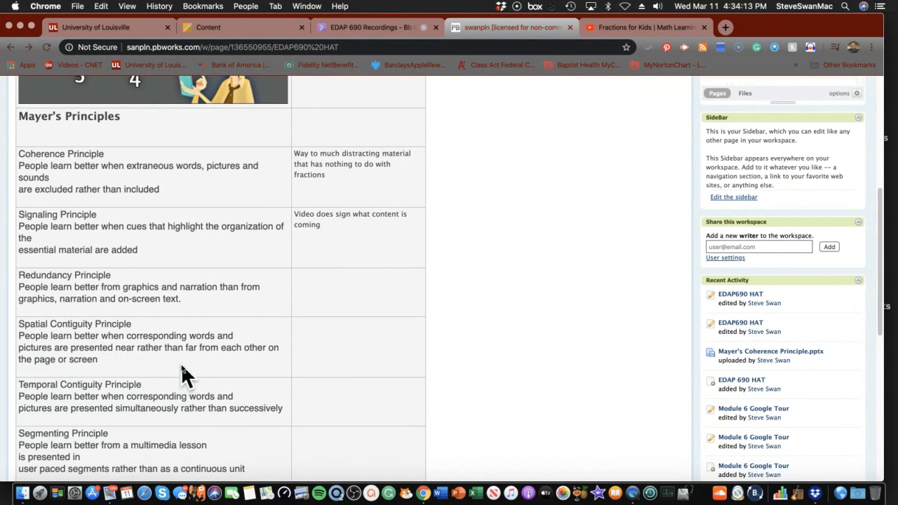
pyautogui.moveTo(200, 382)
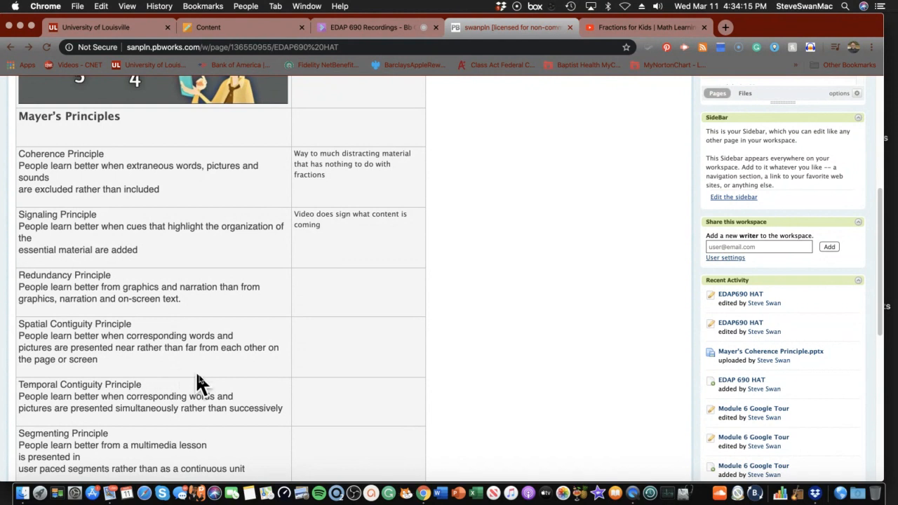
pyautogui.moveTo(249, 168)
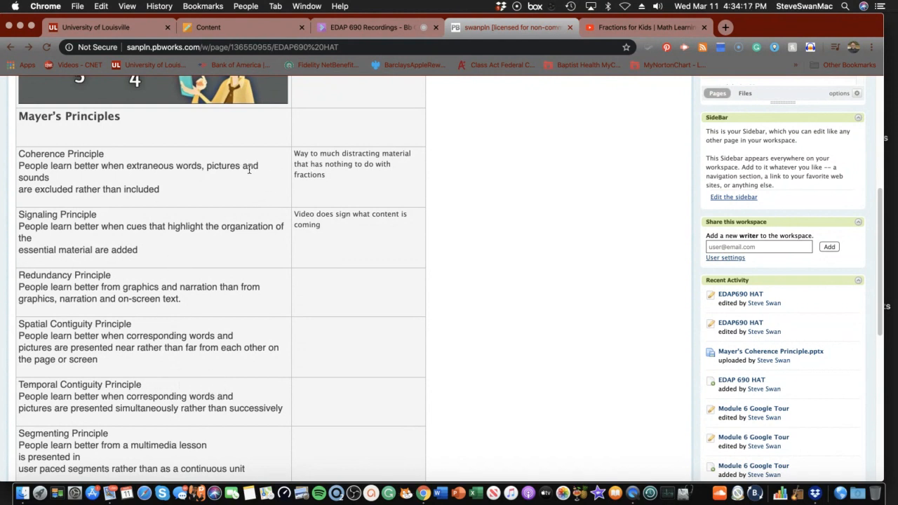
pyautogui.moveTo(298, 193)
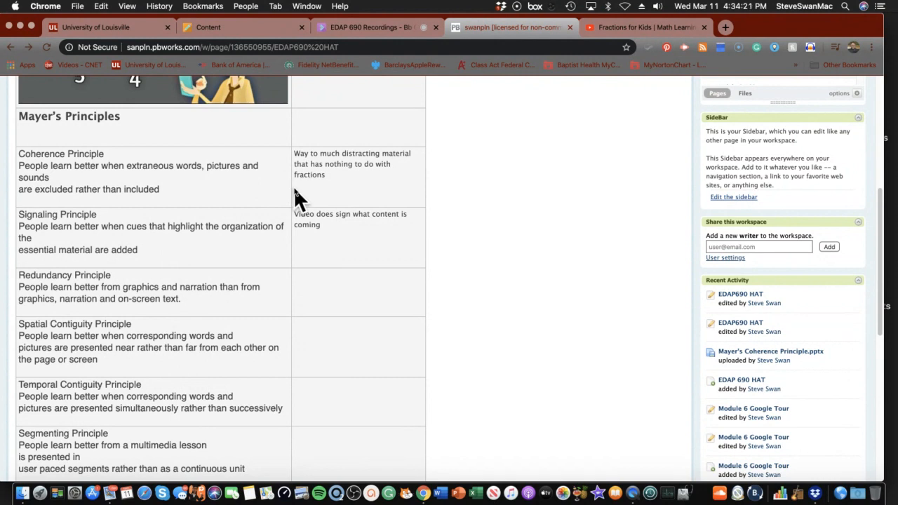
pyautogui.scroll(-3)
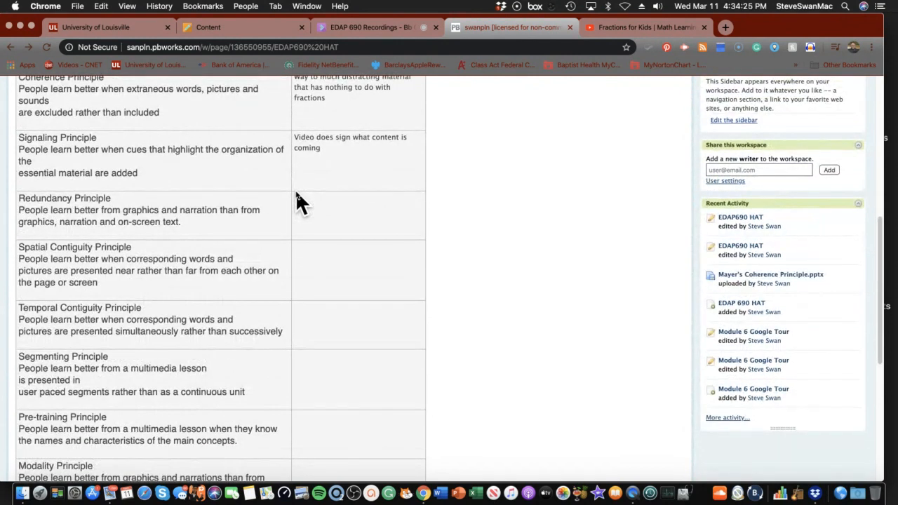
pyautogui.moveTo(200, 250)
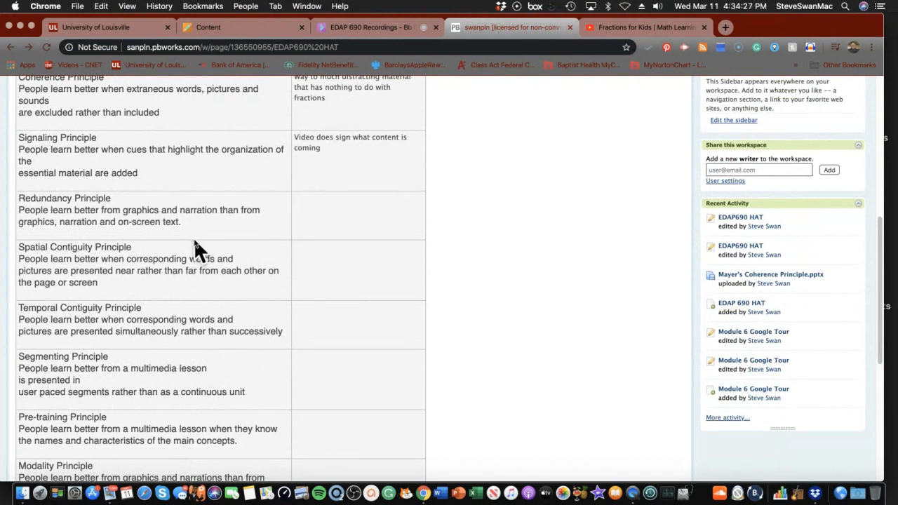
pyautogui.moveTo(171, 218)
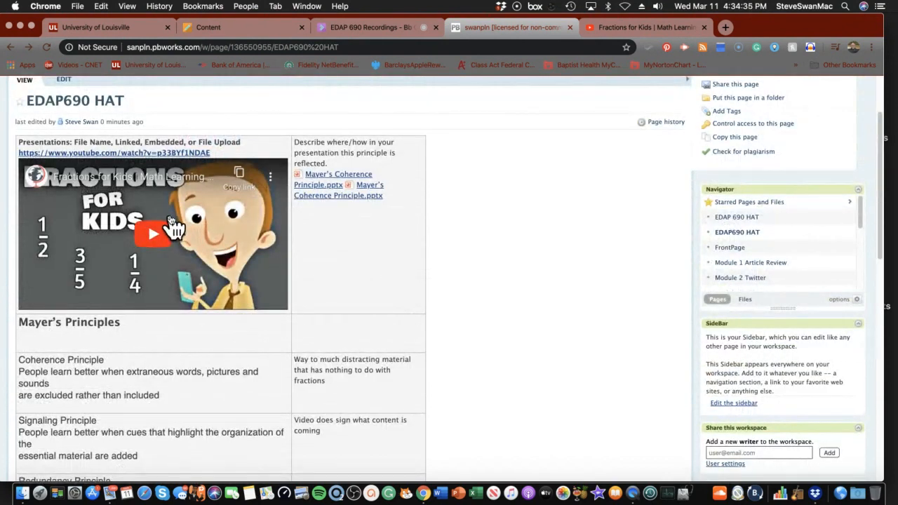
pyautogui.moveTo(284, 118)
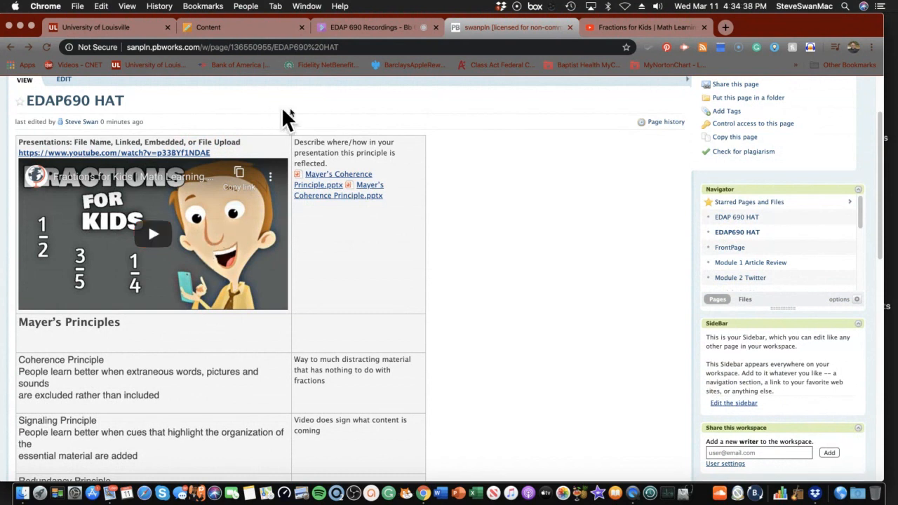
pyautogui.scroll(-3)
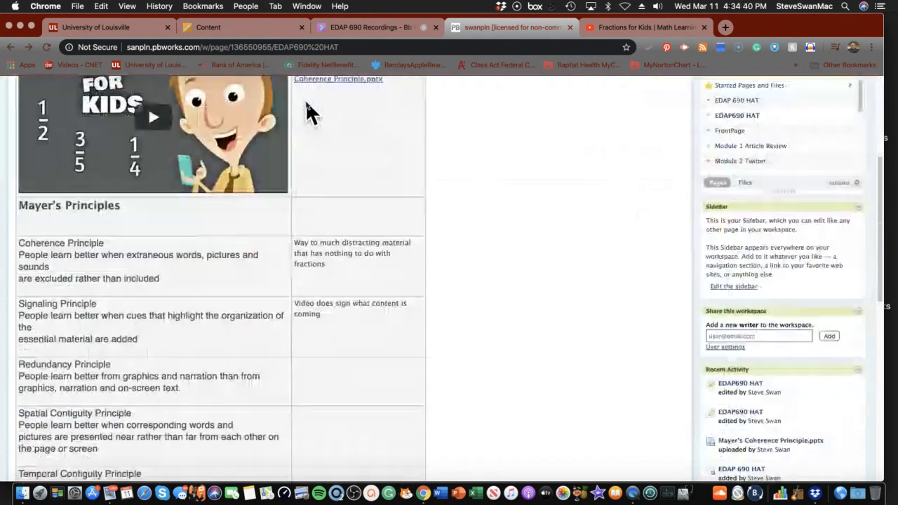
pyautogui.scroll(-3)
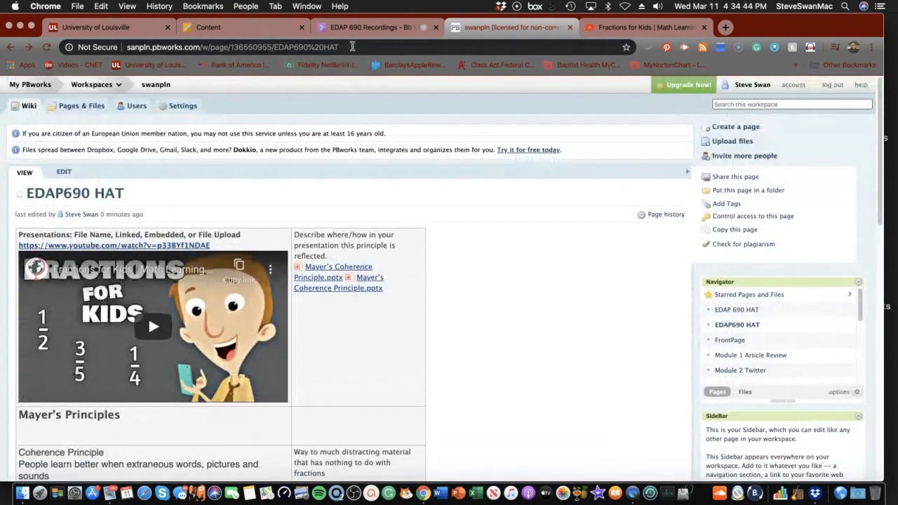
# Copy the PBworks page URL and scroll through the EDAP 690 course modules in Blackboard
pyautogui.rightClick(238, 47)
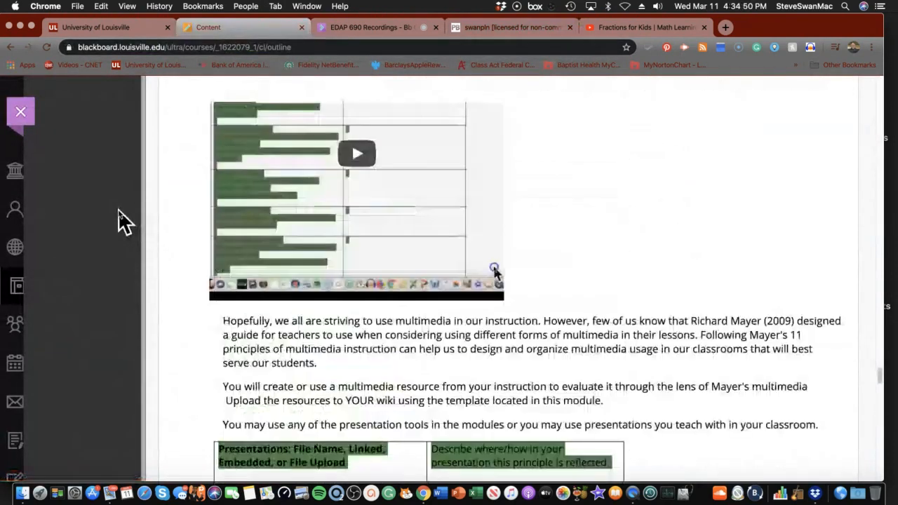
pyautogui.scroll(3)
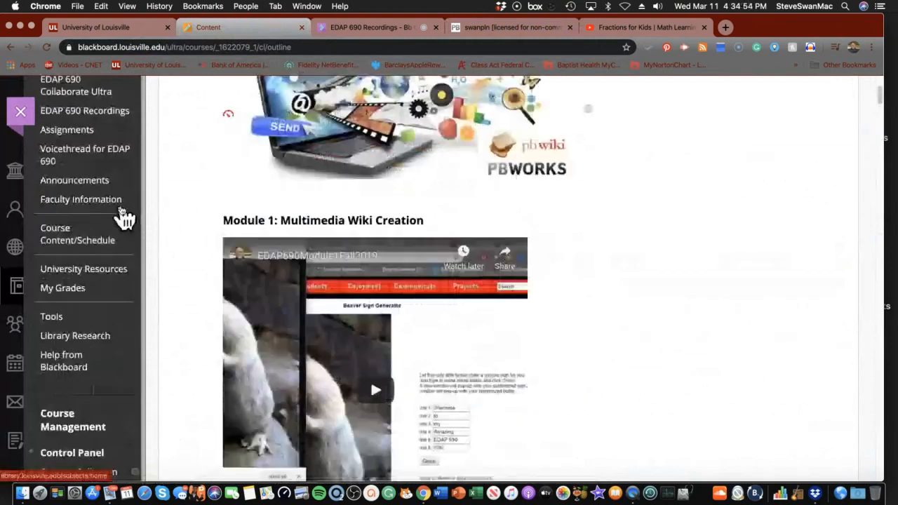
pyautogui.scroll(3)
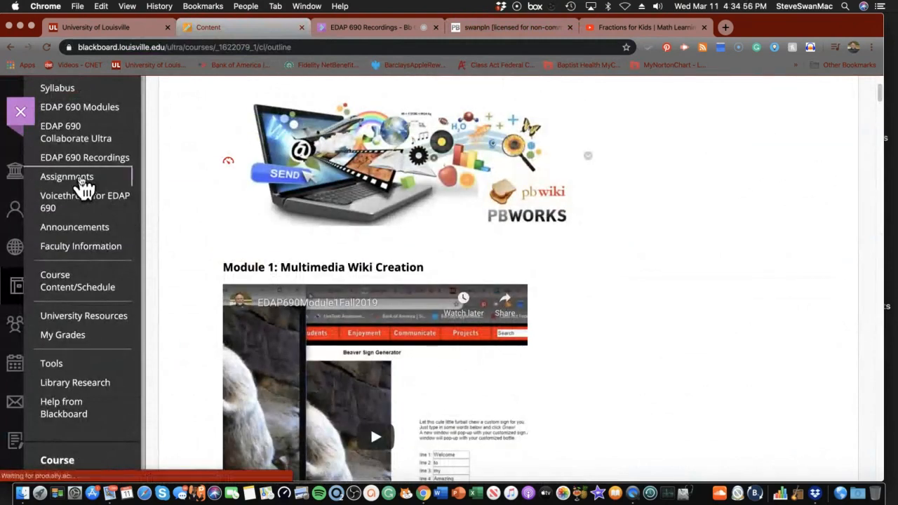
pyautogui.scroll(-3)
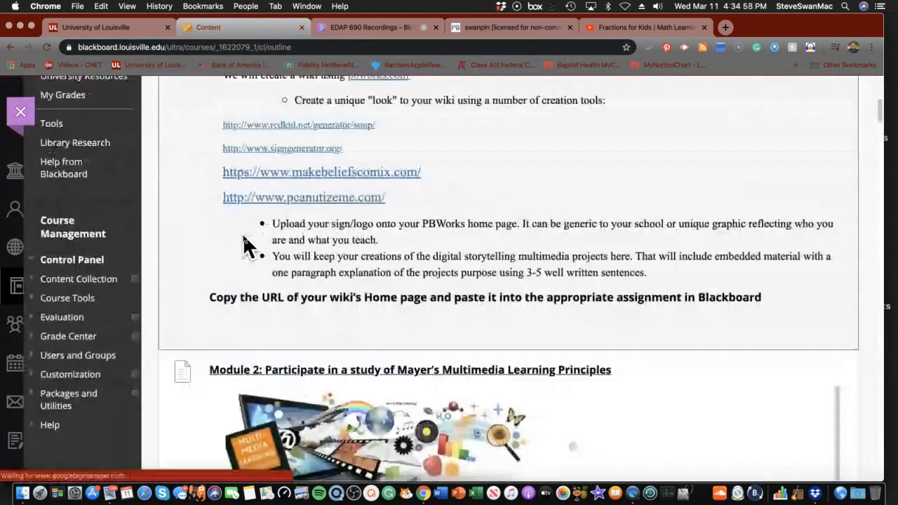
pyautogui.scroll(-3)
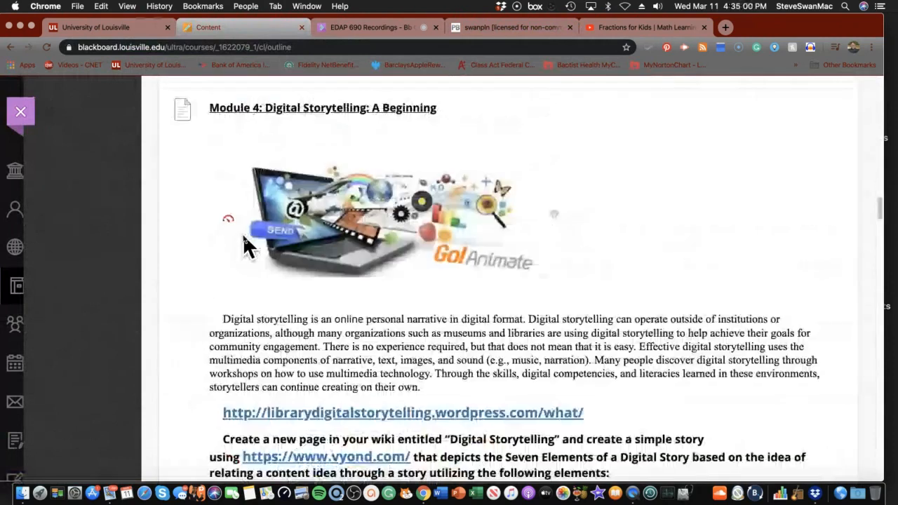
pyautogui.scroll(-3)
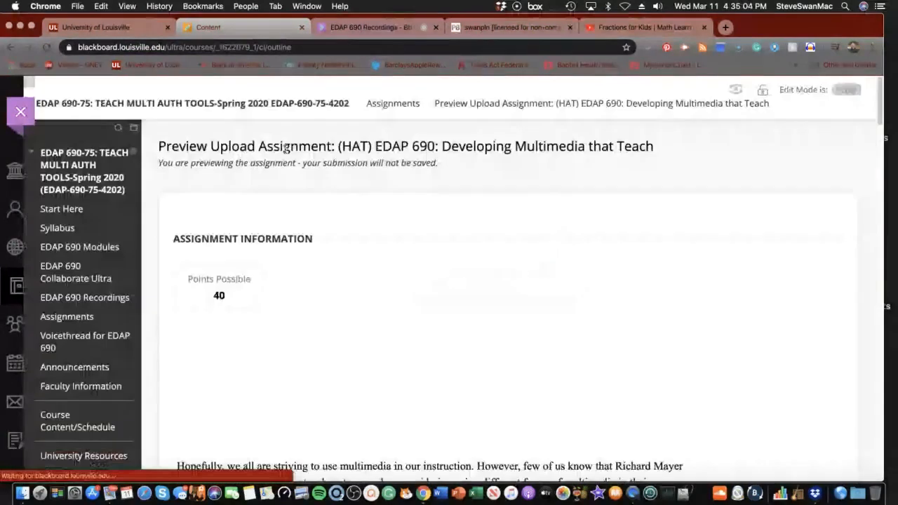
pyautogui.scroll(-3)
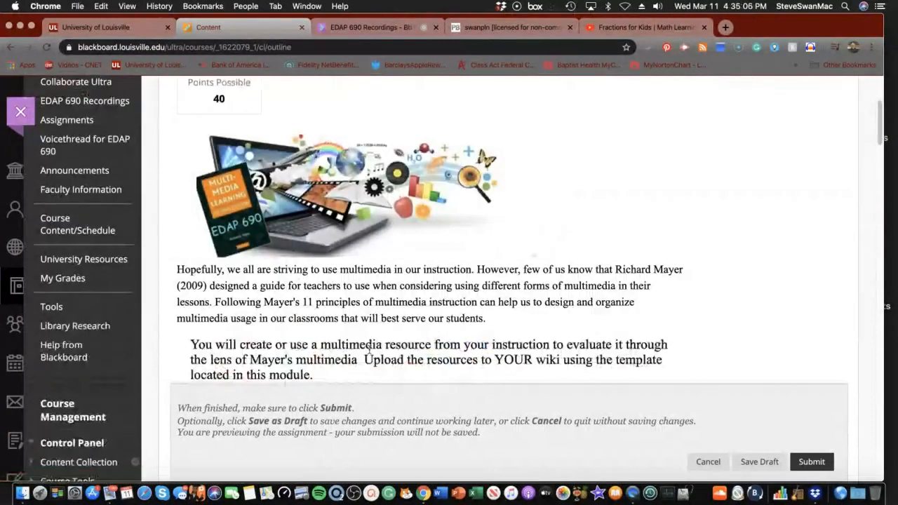
pyautogui.scroll(-3)
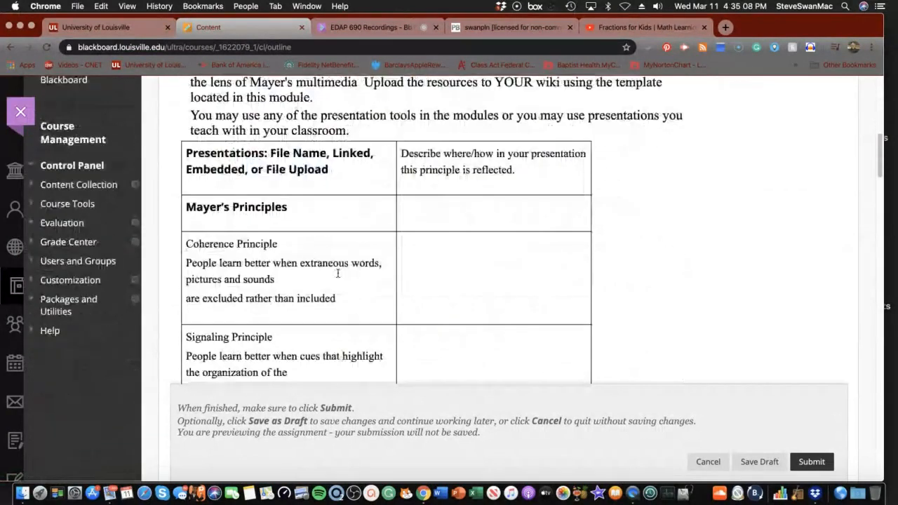
pyautogui.scroll(3)
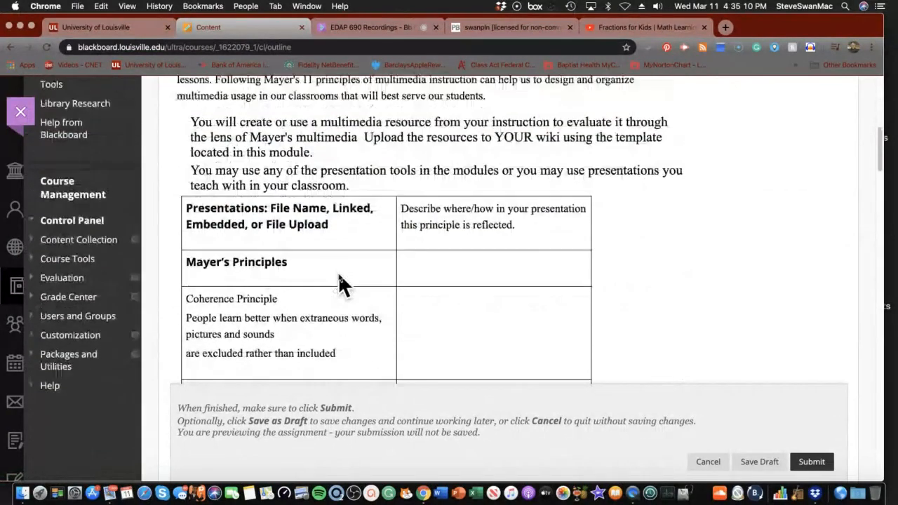
pyautogui.scroll(-3)
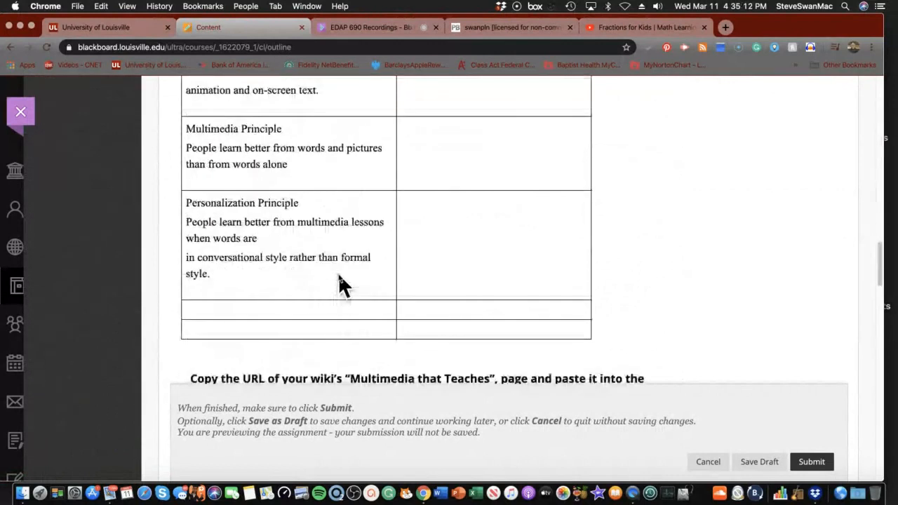
pyautogui.scroll(-3)
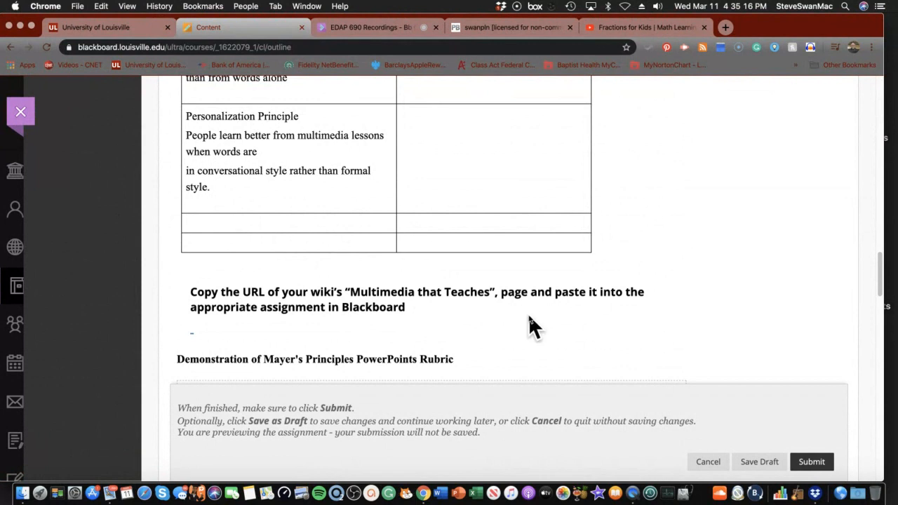
pyautogui.scroll(-3)
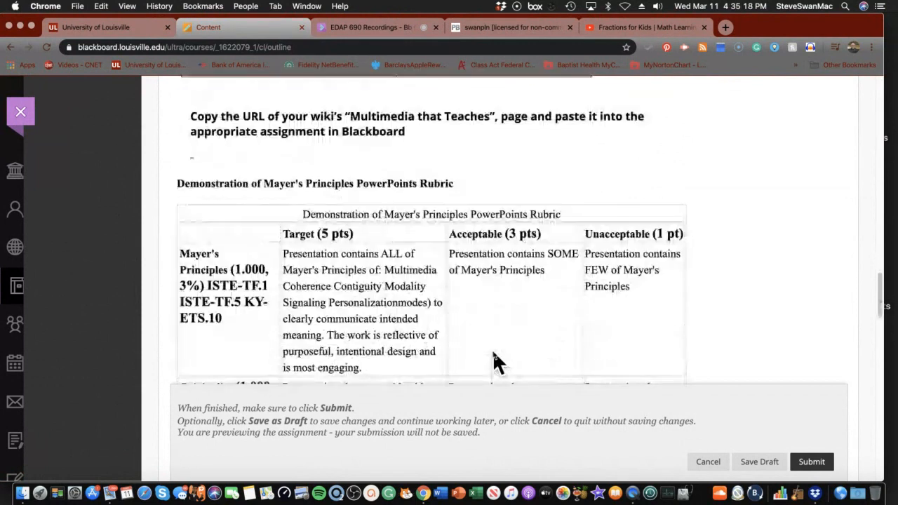
pyautogui.scroll(-3)
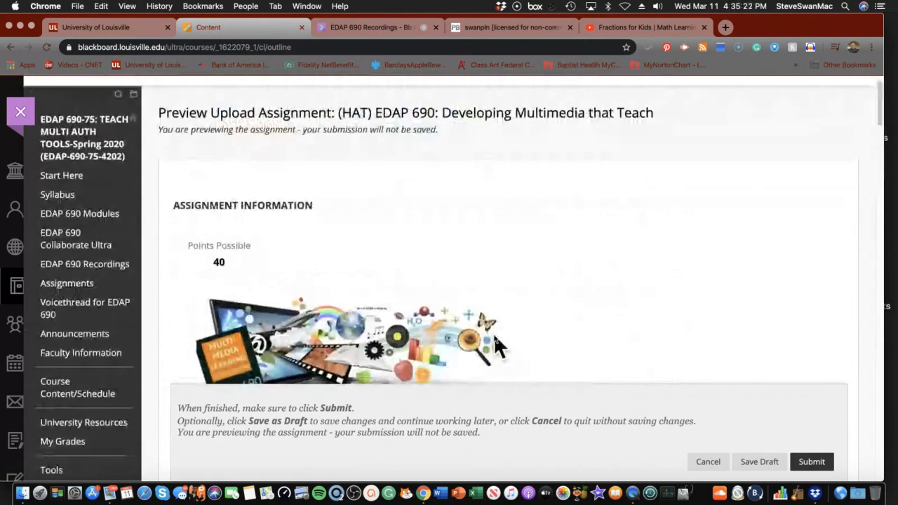
pyautogui.scroll(-3)
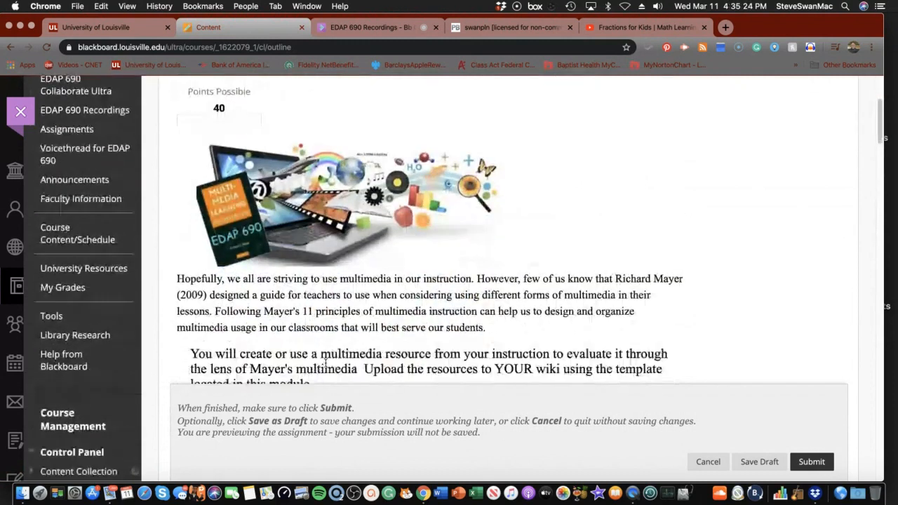
pyautogui.scroll(-3)
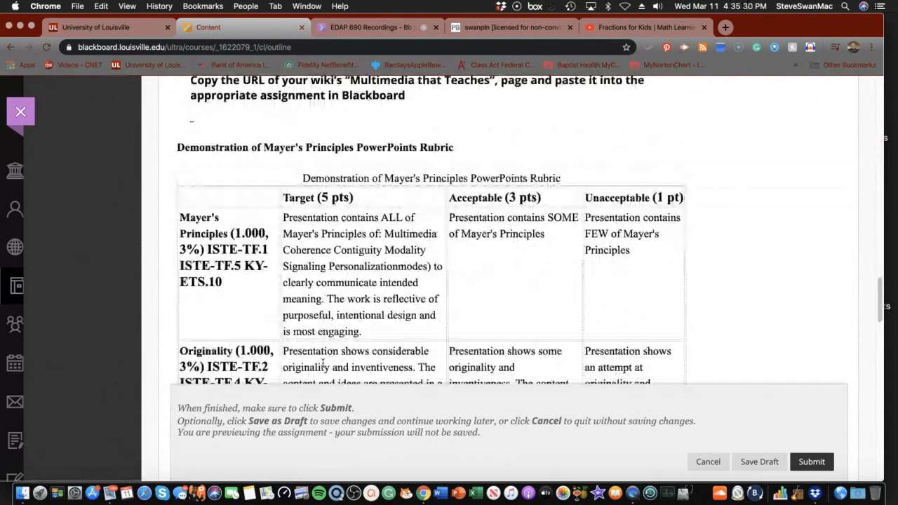
pyautogui.scroll(3)
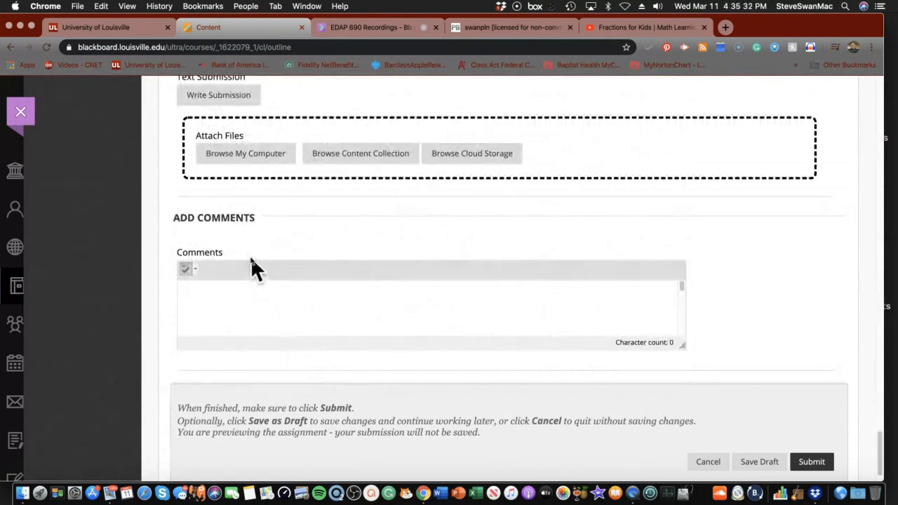
pyautogui.scroll(3)
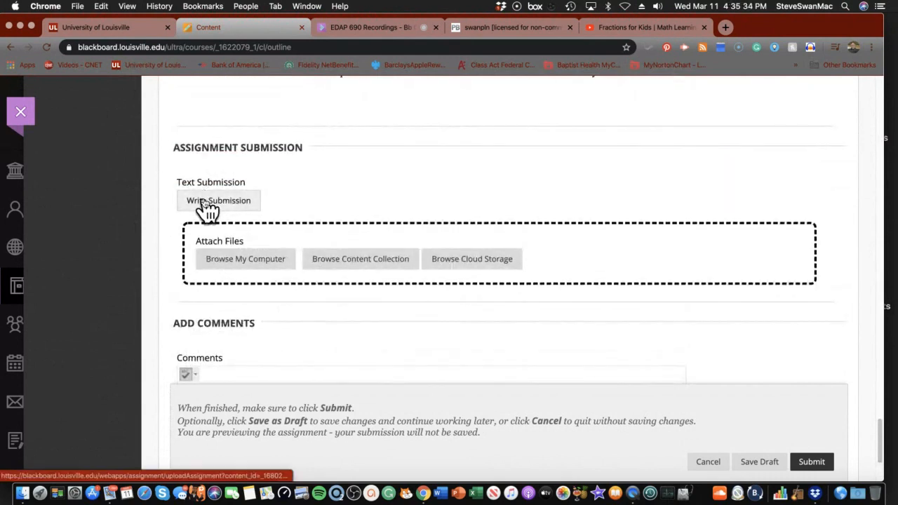
pyautogui.click(218, 200)
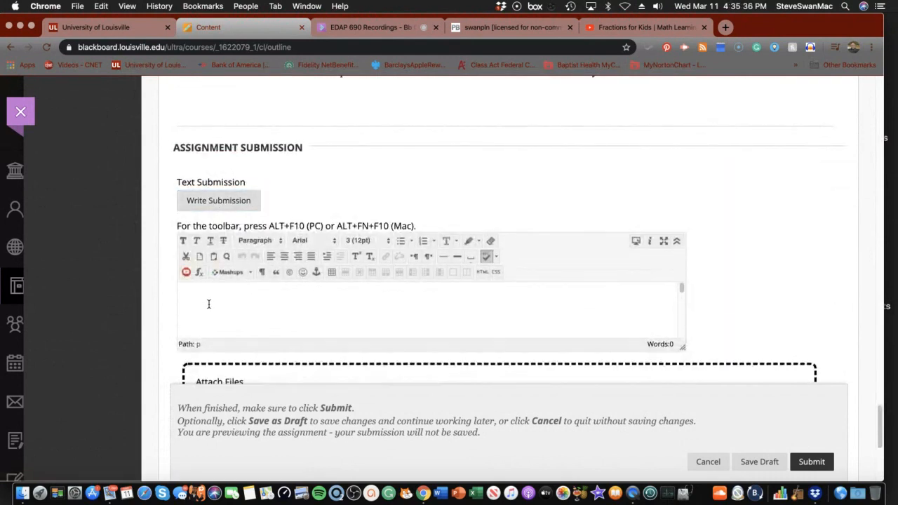
pyautogui.write('http://sanpln.pbworks.com/w/page/136550955/EDAP690%20HAT')
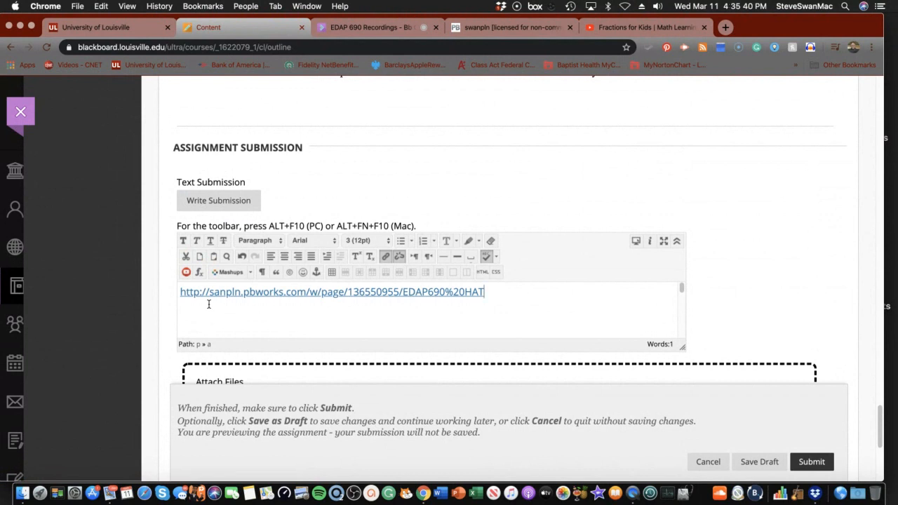
pyautogui.moveTo(780, 454)
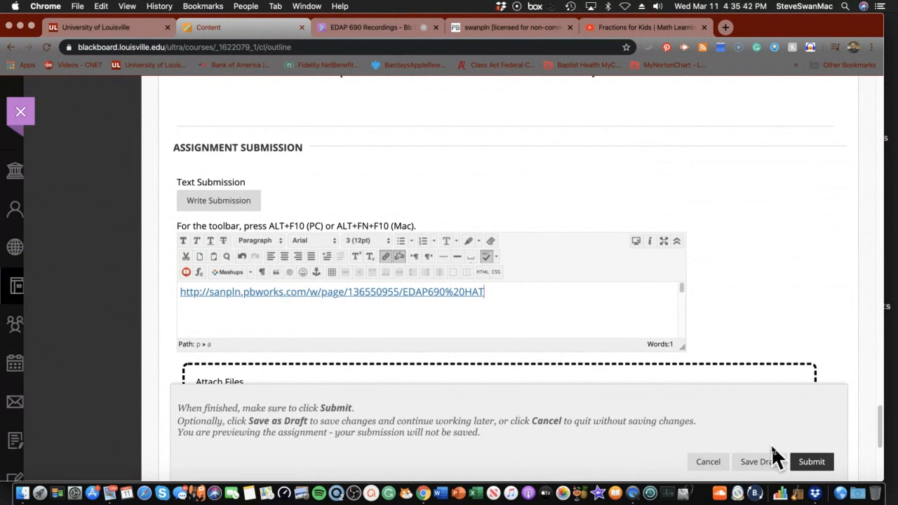
pyautogui.click(811, 461)
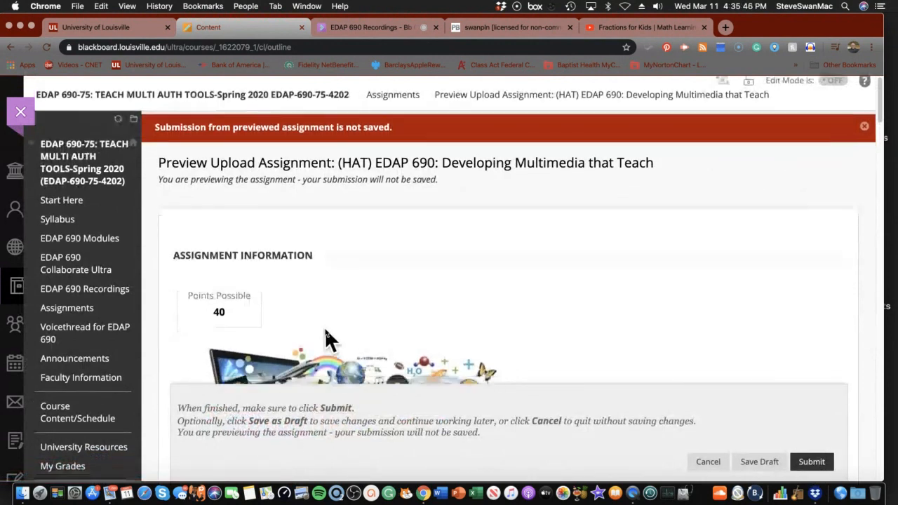
pyautogui.scroll(-3)
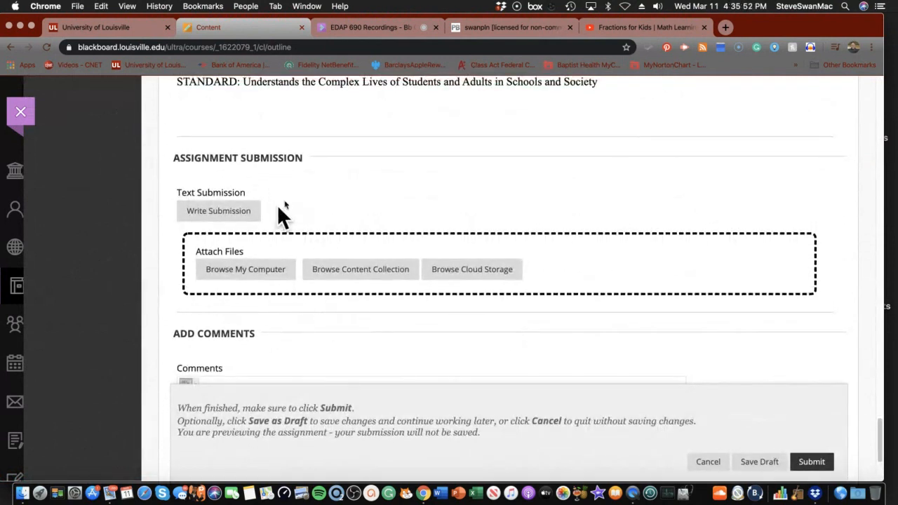
pyautogui.scroll(3)
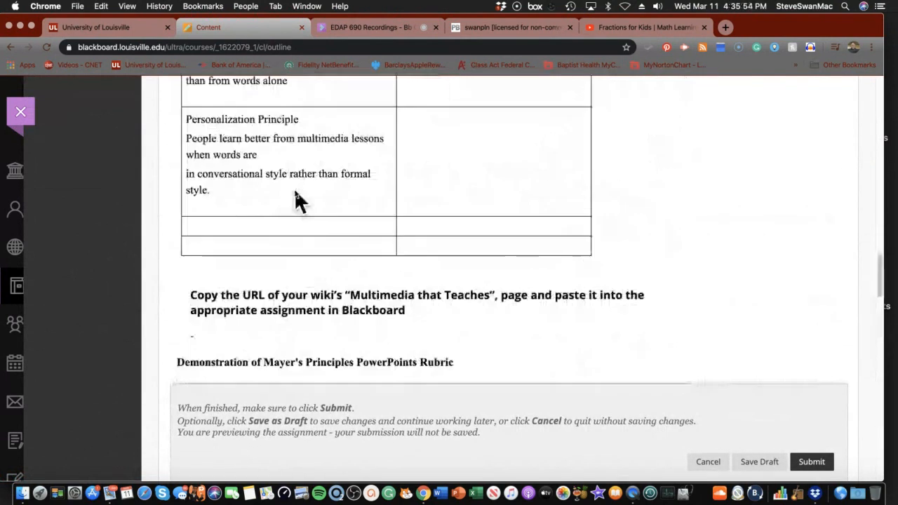
pyautogui.scroll(3)
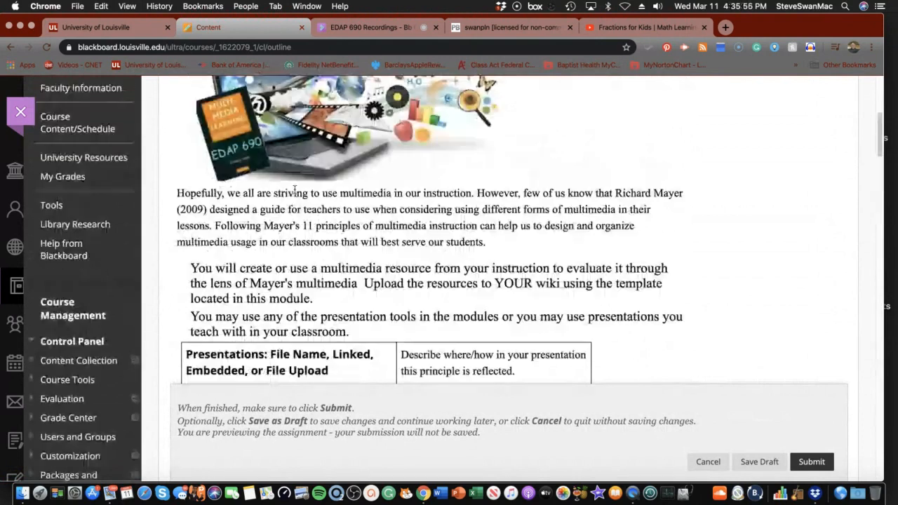
pyautogui.scroll(3)
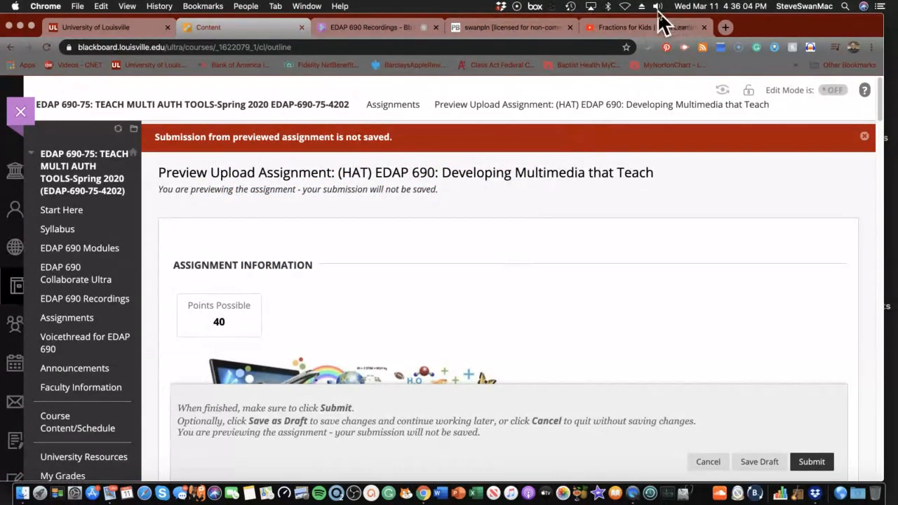
pyautogui.click(658, 6)
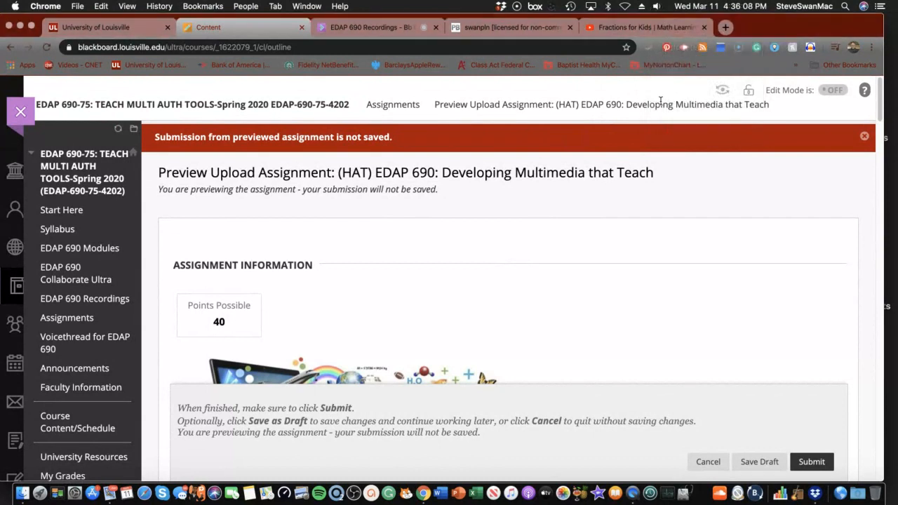
pyautogui.moveTo(520, 40)
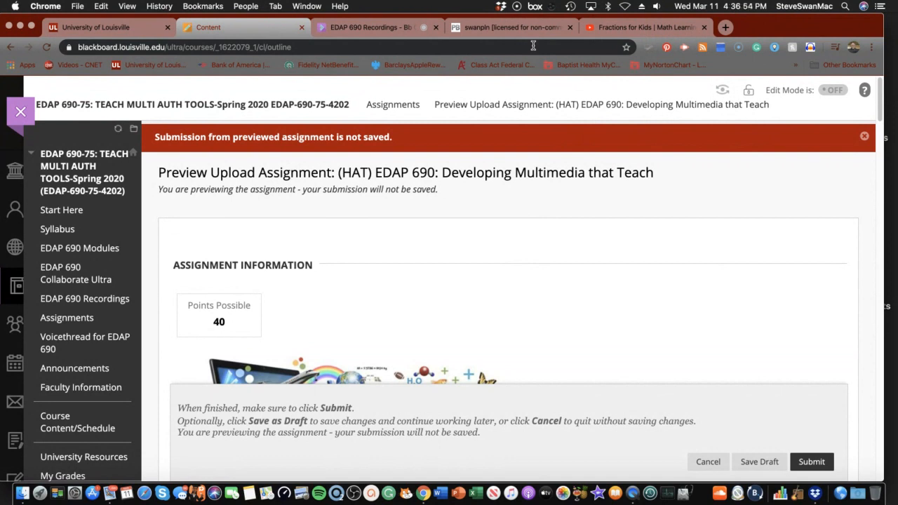
pyautogui.moveTo(803, 438)
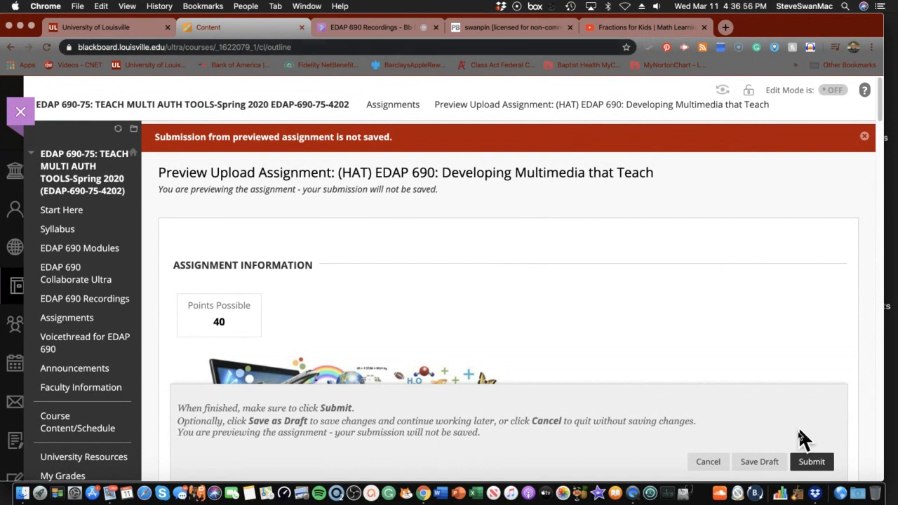
pyautogui.moveTo(378, 113)
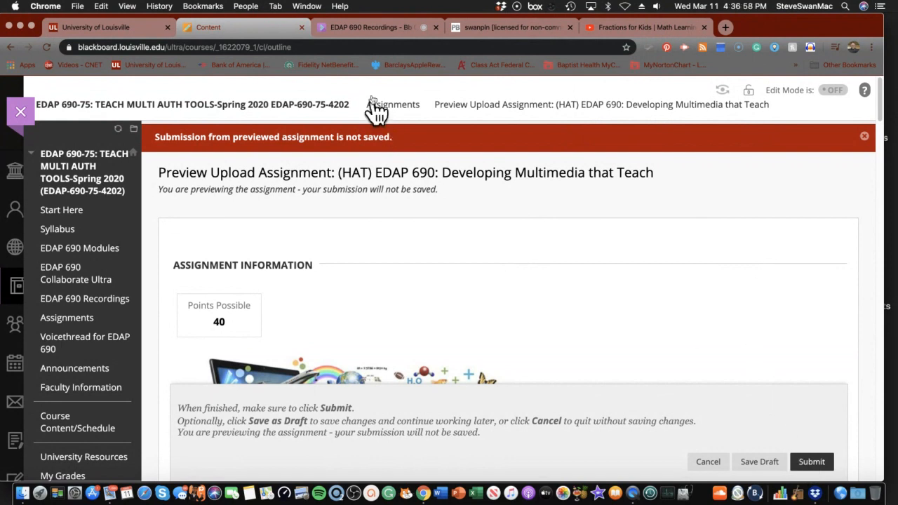